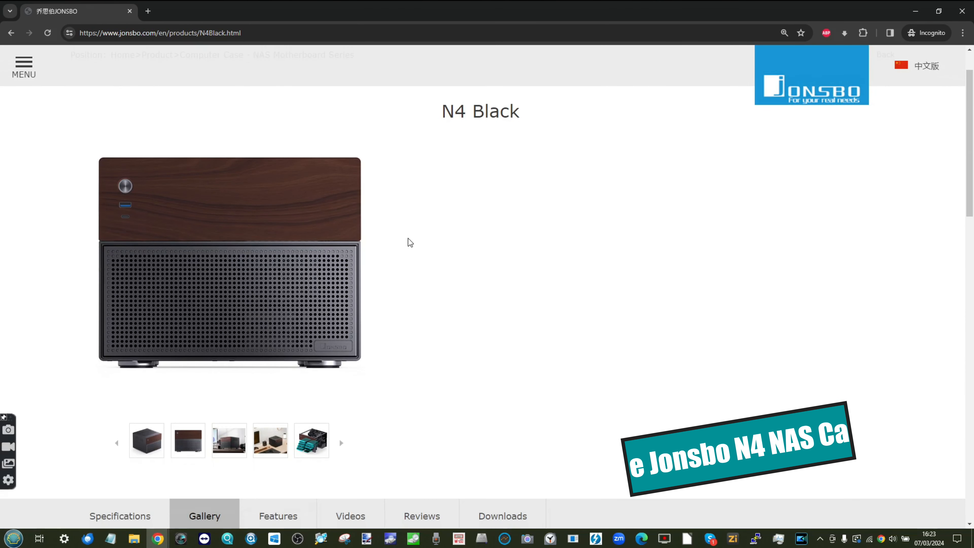
Show the N4 Black desk-setup photo and scroll down to the gallery grid.
scroll(down, 3)
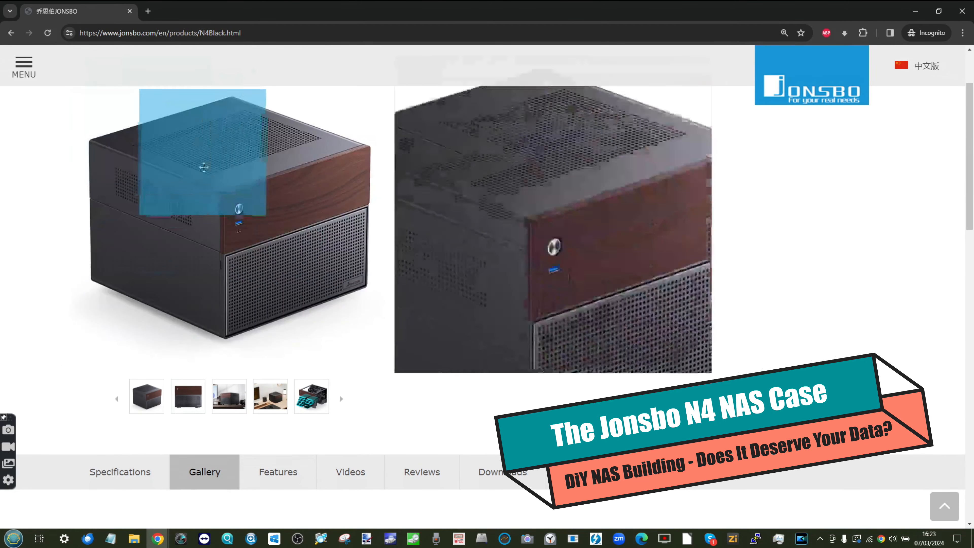
click(271, 397)
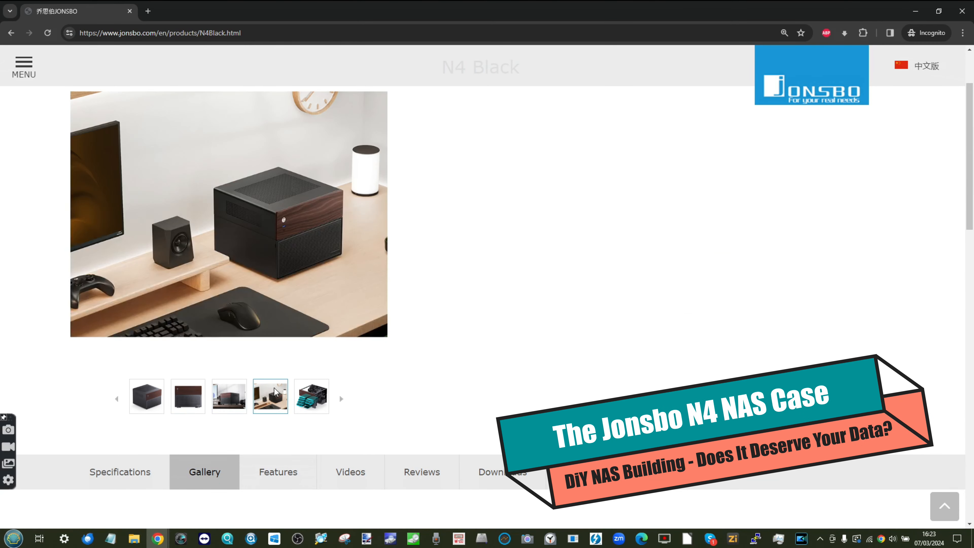
scroll(down, 3)
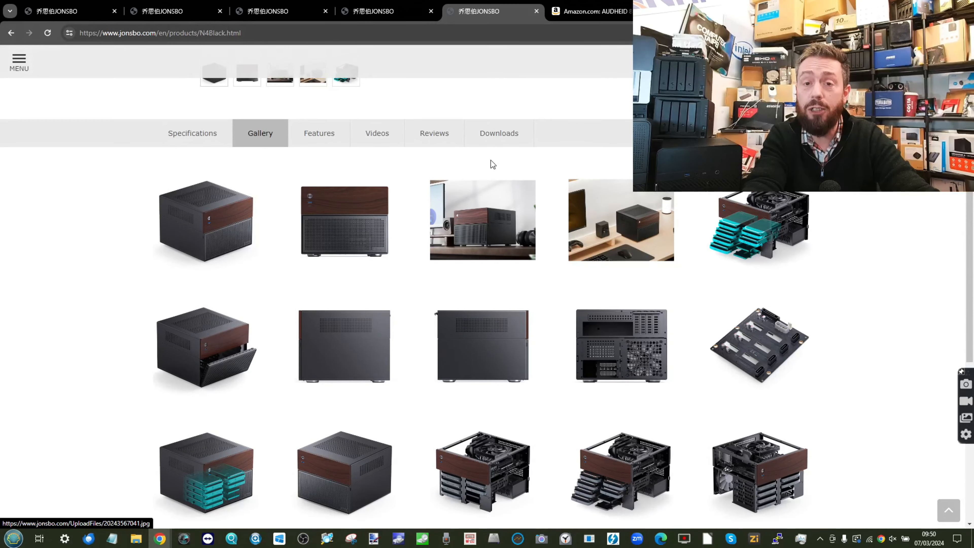
View the AUDHEID 8-bay chassis photos on Amazon: front, magnetic clasp, open interior.
click(588, 11)
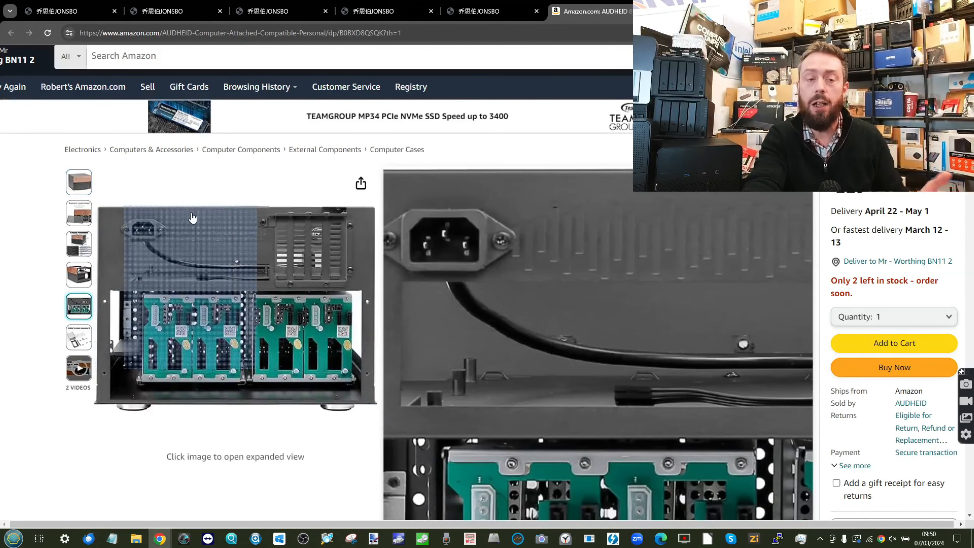
click(78, 182)
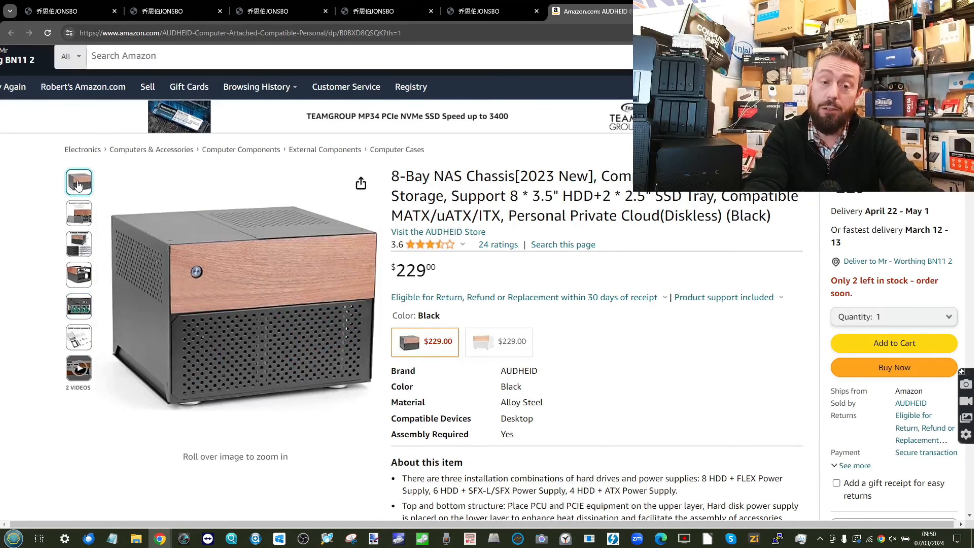
mouse_move(206, 269)
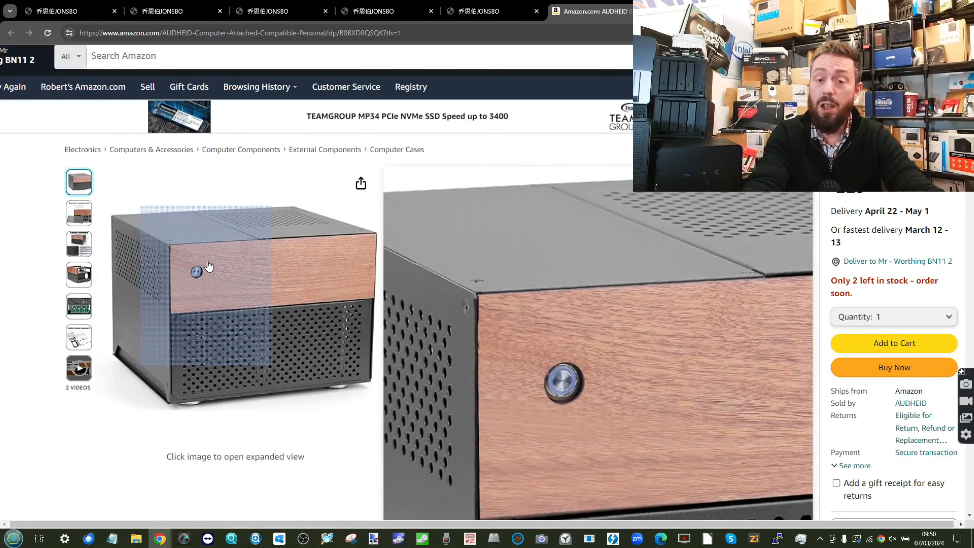
click(79, 212)
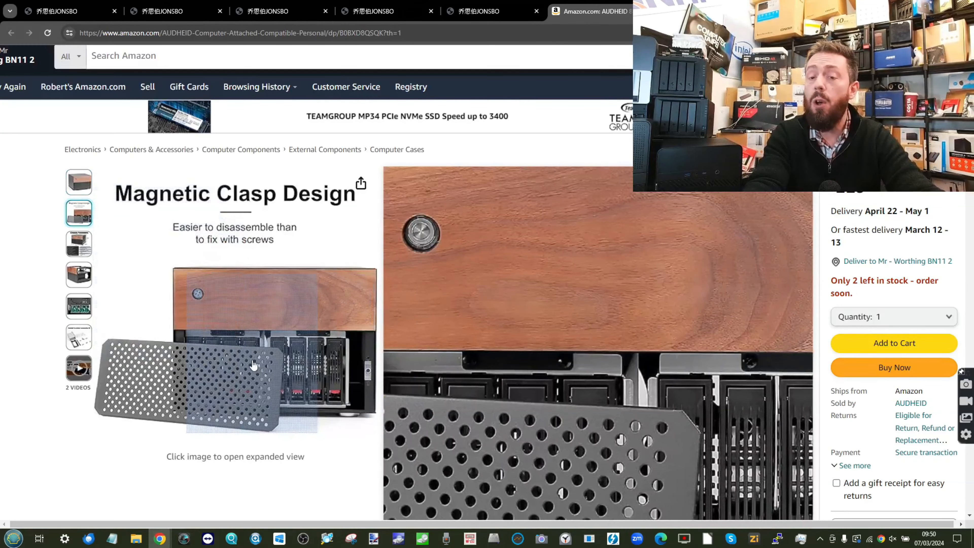
click(79, 275)
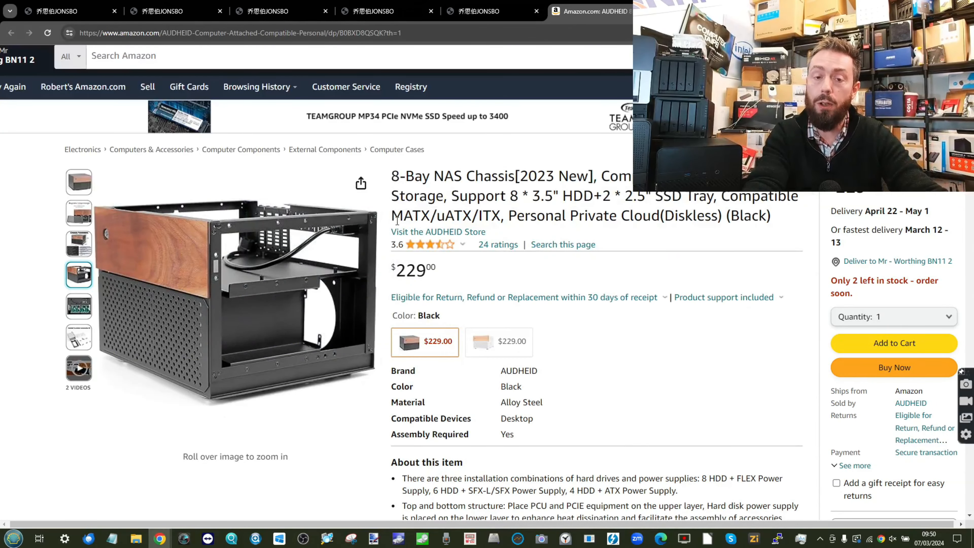
Highlight the MATX/uATX support in the listing title, then return to the N4 Black gallery.
double_click(431, 215)
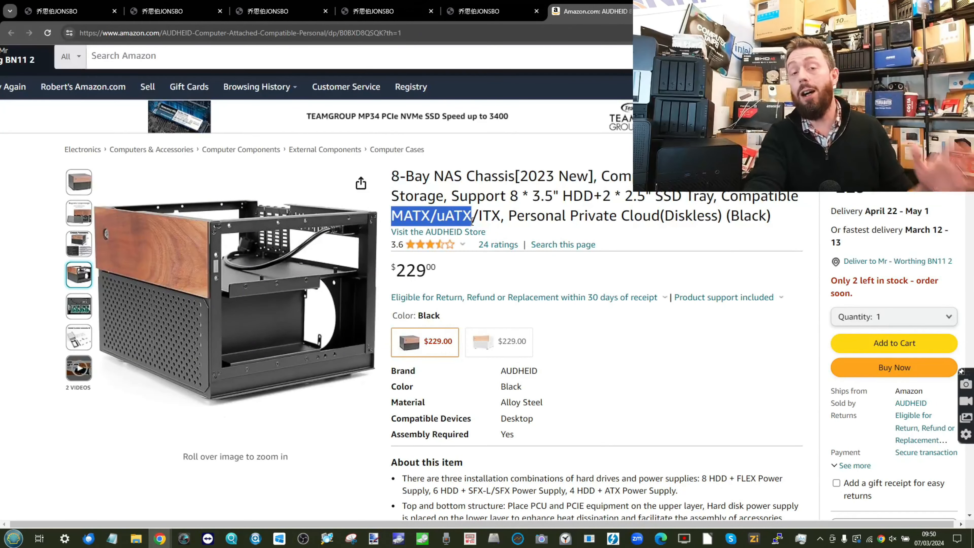
click(481, 11)
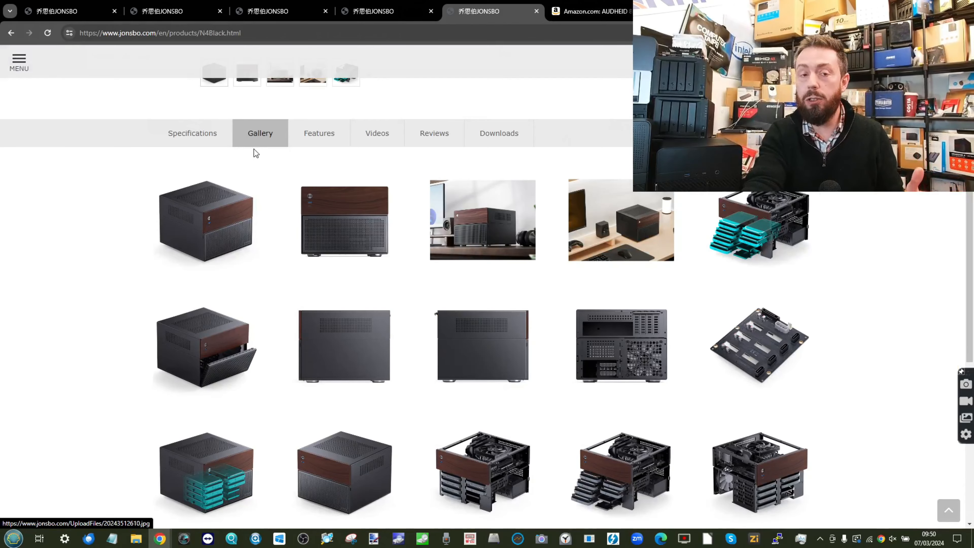
Bring up the Micro-ATX/Mini-ITX/Nano-ITX/Pico-ITX motherboard size comparison image.
click(192, 133)
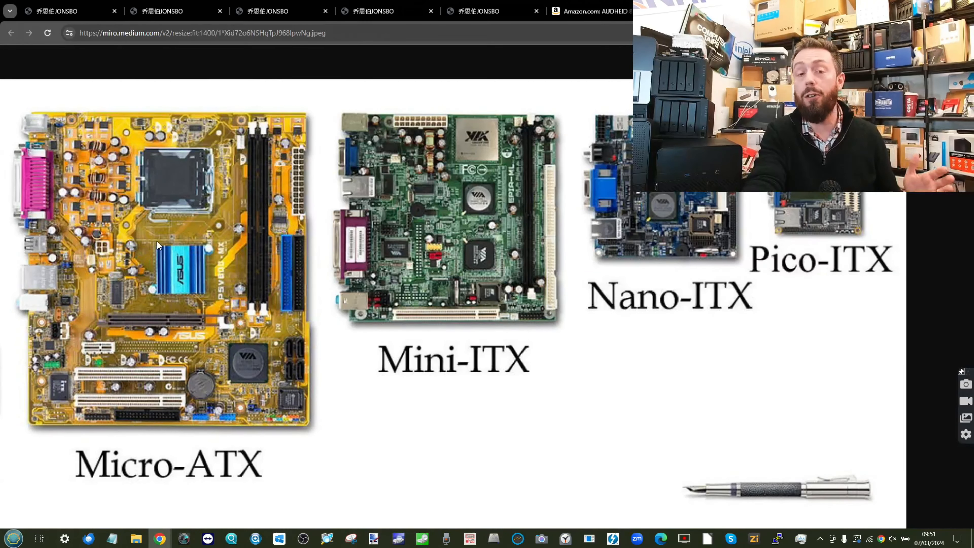
View the N4 Black gallery's rear-panel photo, then move to the Jonsbo N3 page.
click(479, 13)
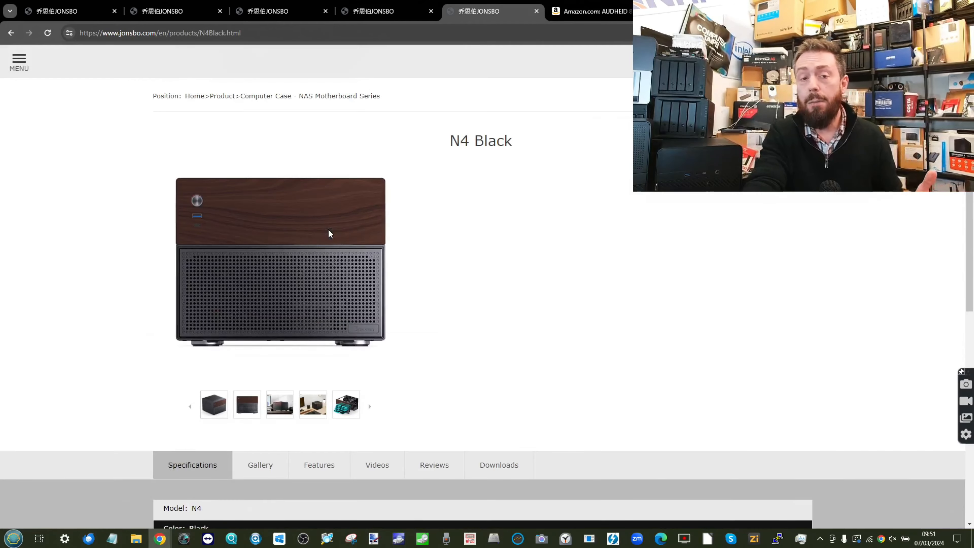
click(261, 465)
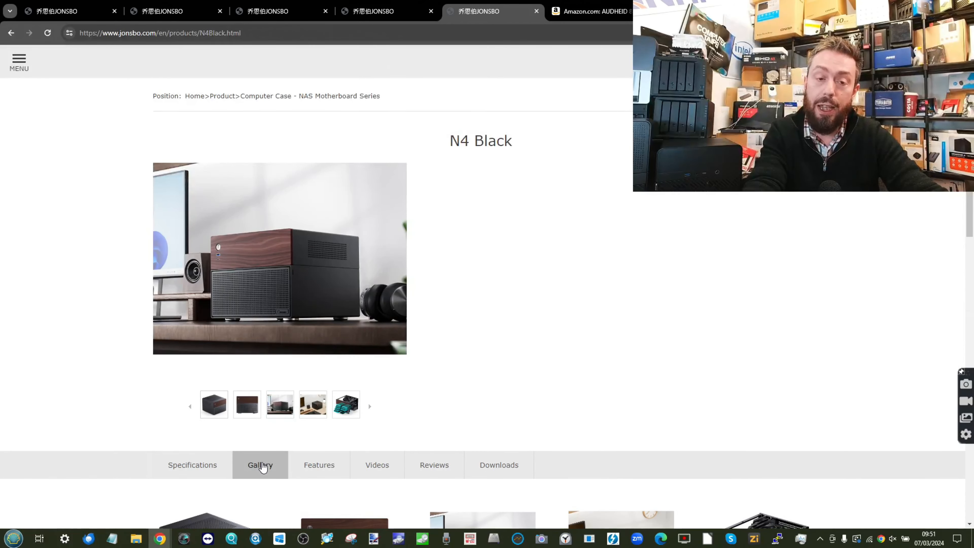
scroll(down, 3)
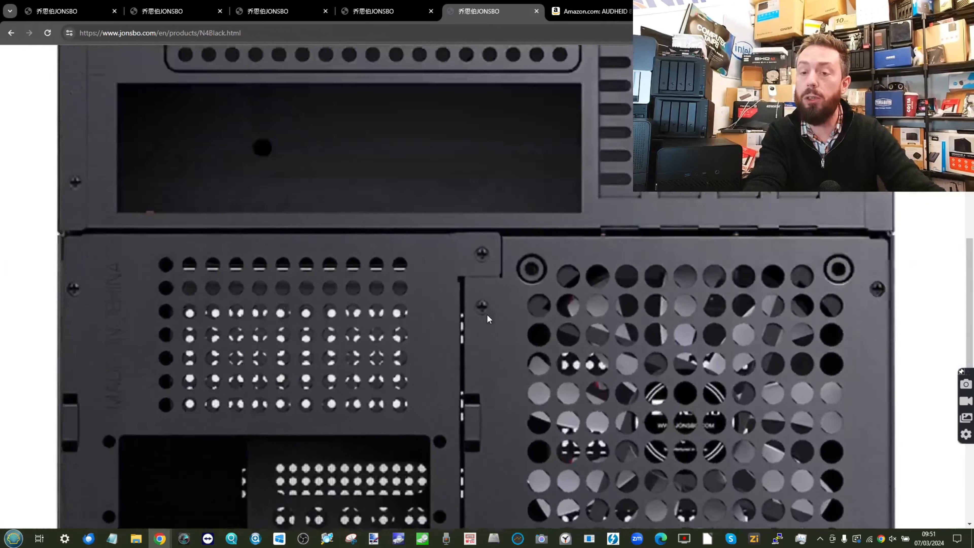
scroll(down, 3)
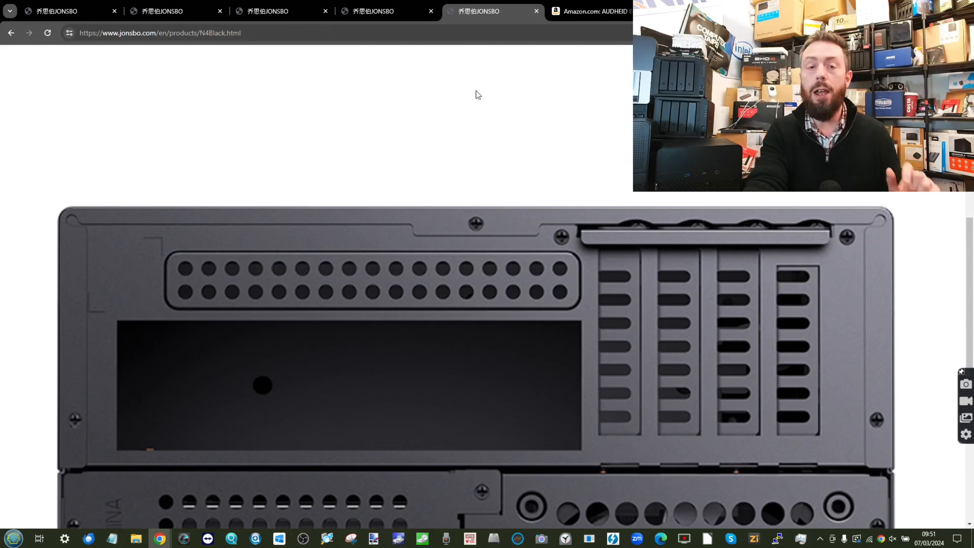
click(370, 11)
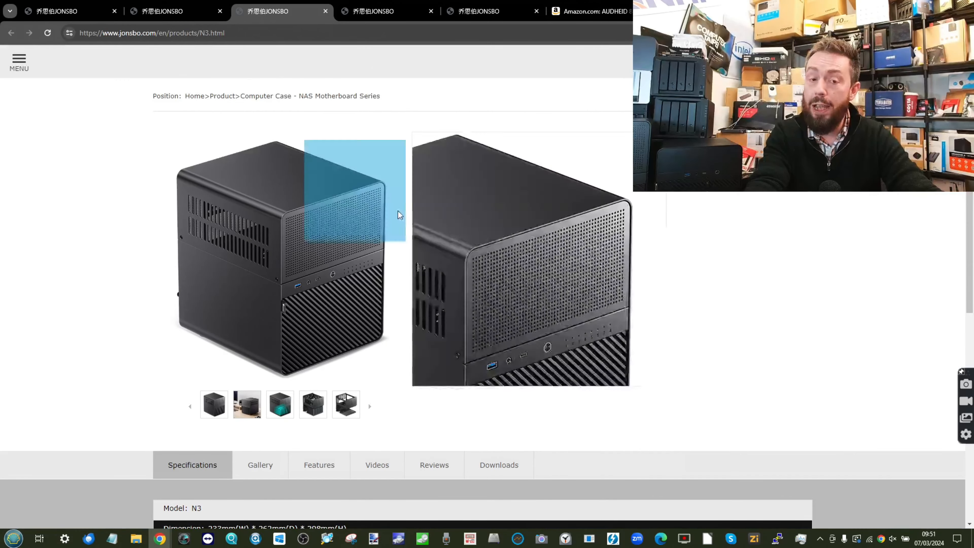
Scroll the N3 specifications and enlarge the rear-view photo from its gallery.
scroll(down, 3)
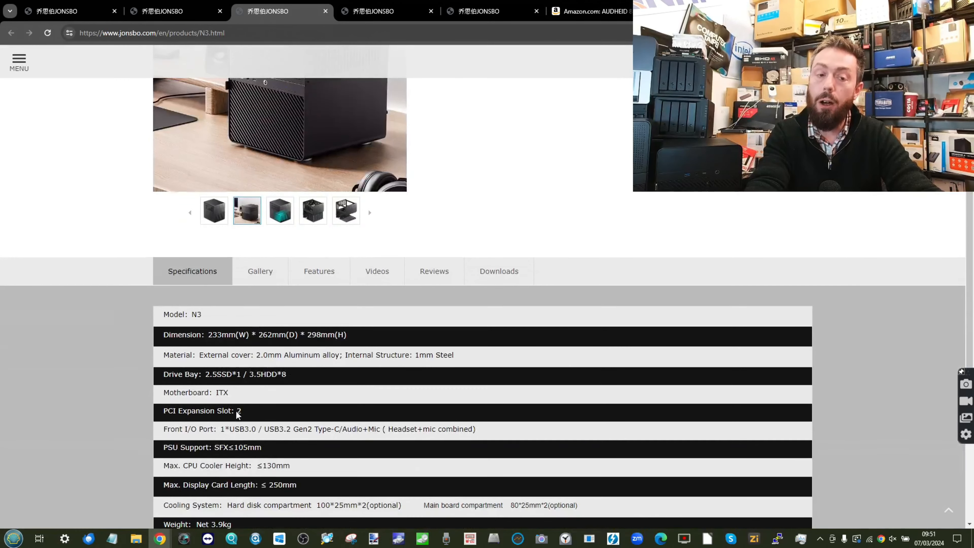
click(260, 271)
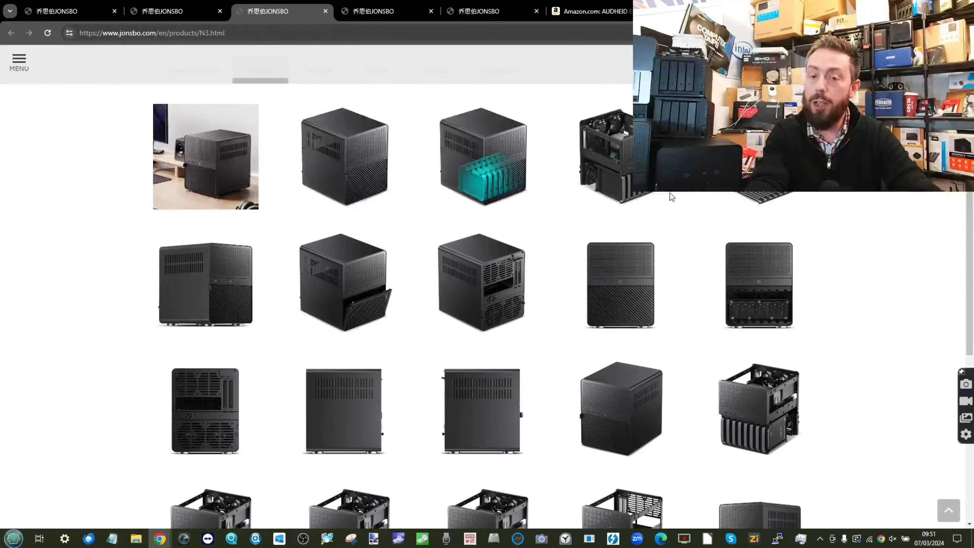
click(481, 281)
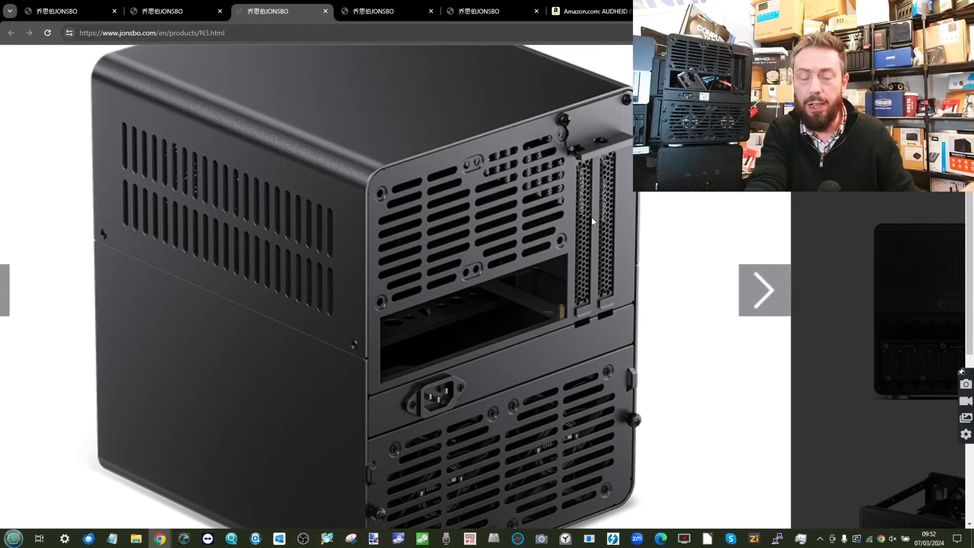
mouse_move(604, 178)
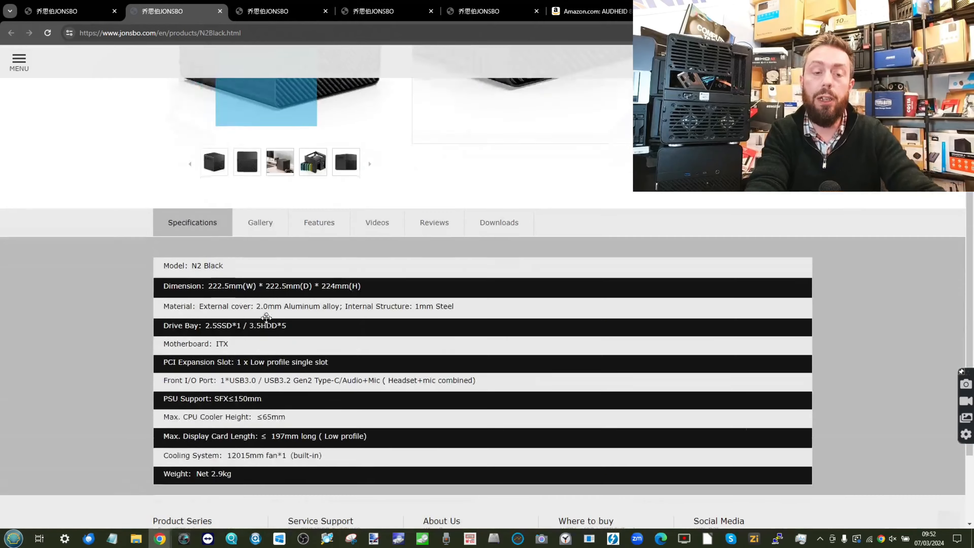
click(260, 223)
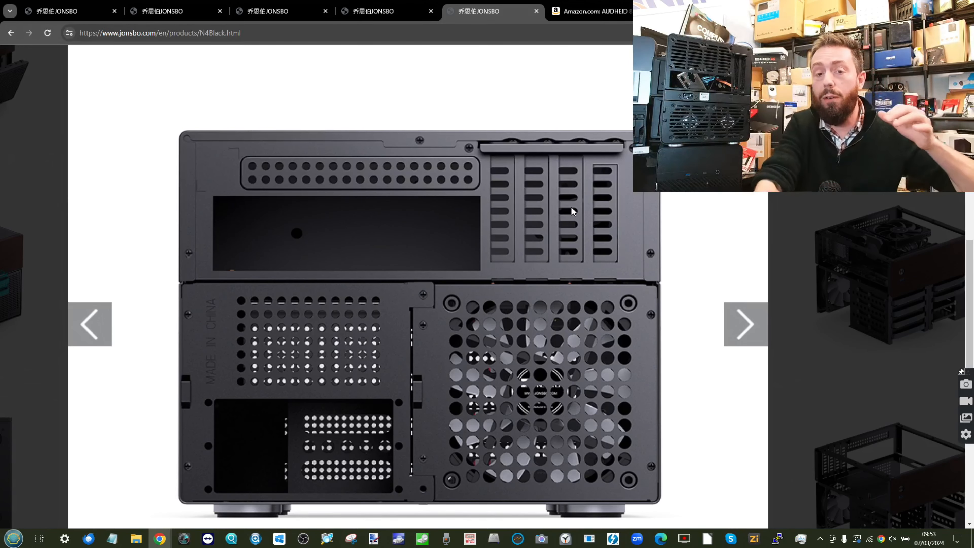
mouse_move(560, 216)
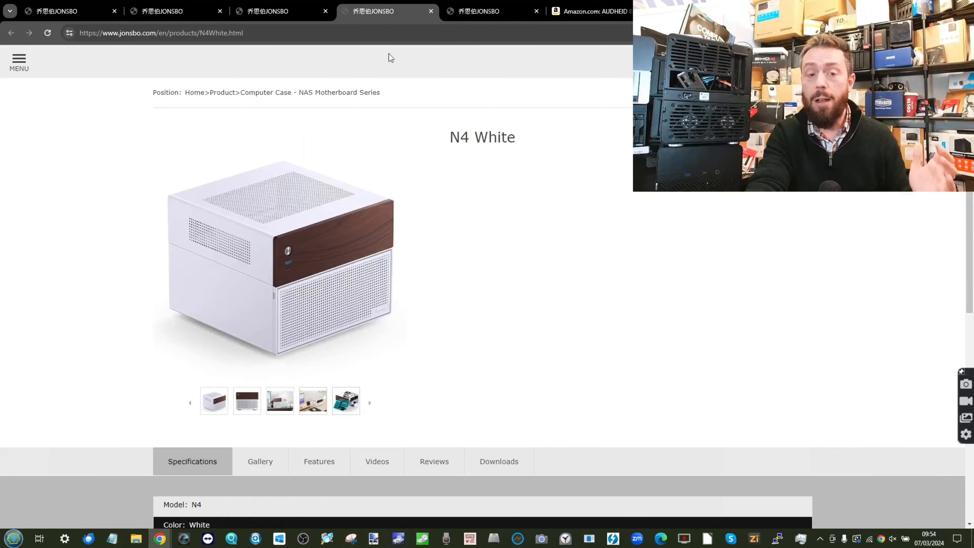
mouse_move(431, 12)
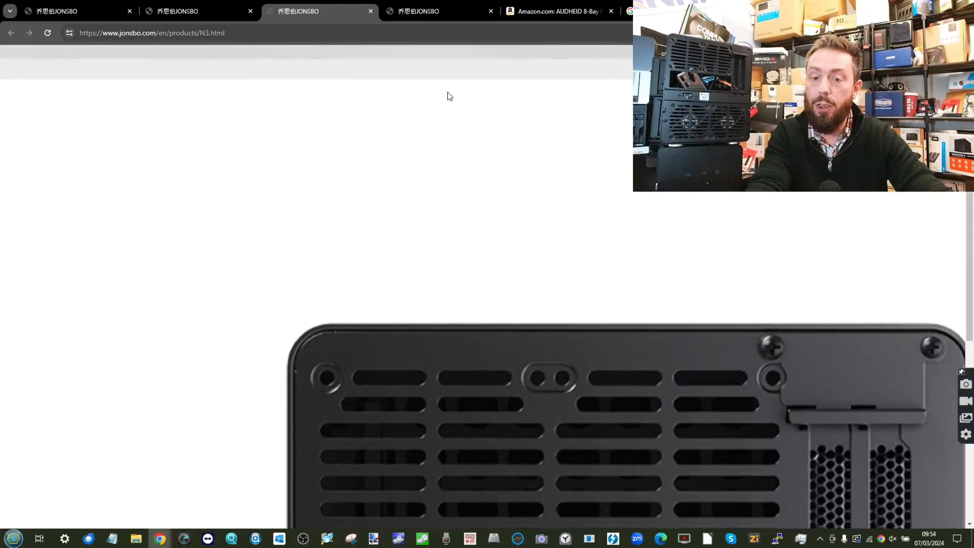
Return to the N4 Black page showing the rear-panel close-up with expansion slots.
click(183, 11)
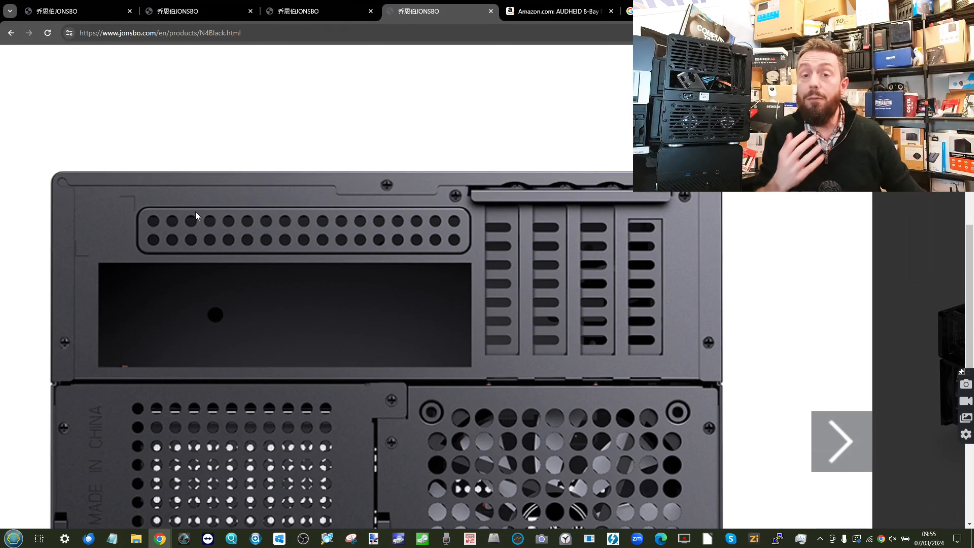
mouse_move(476, 249)
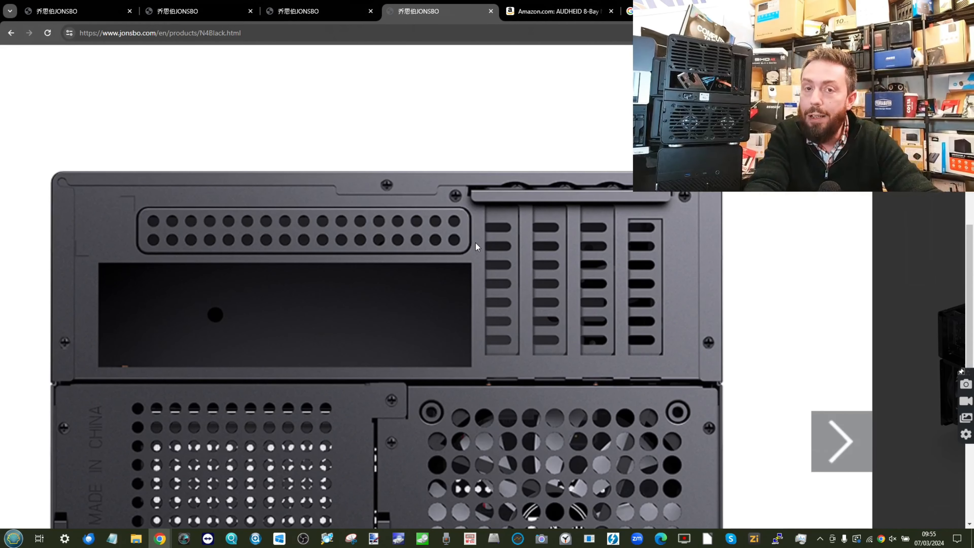
Compare the drive-bay cutaway photos across N4, N3 and N2, ending on the N2 Black page.
click(840, 444)
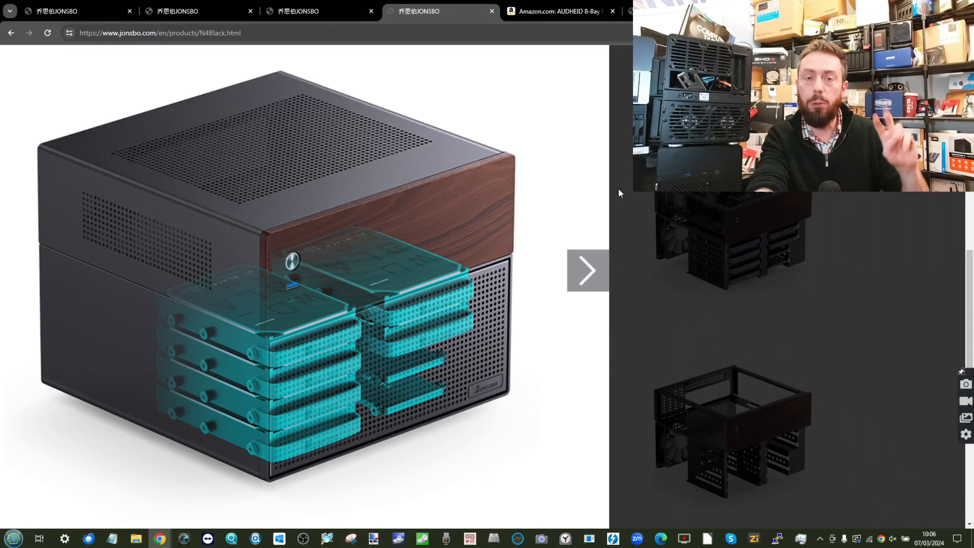
click(177, 11)
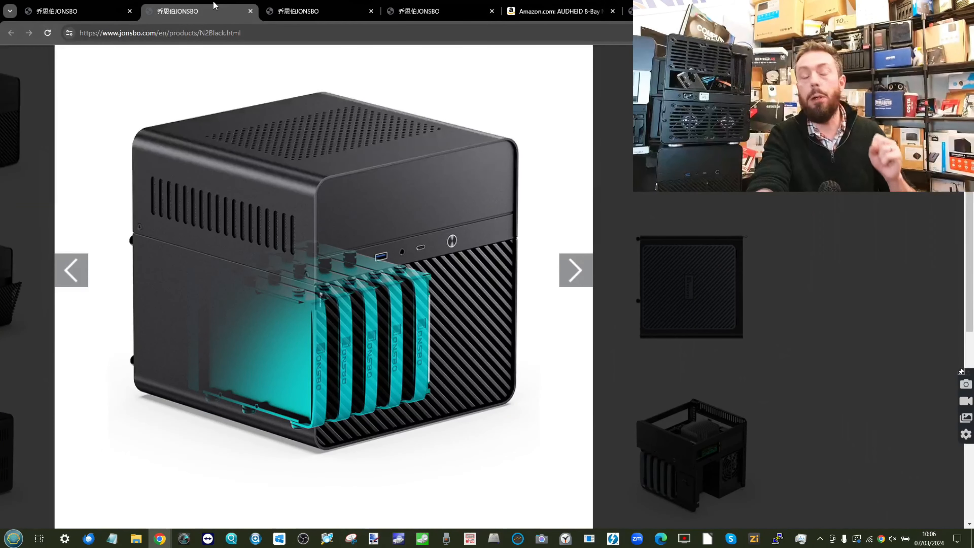
click(305, 12)
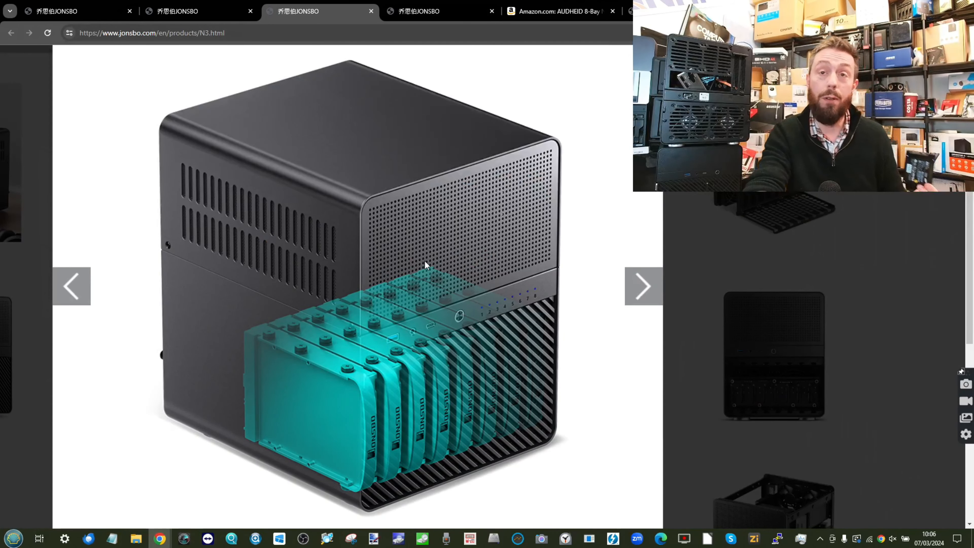
click(179, 11)
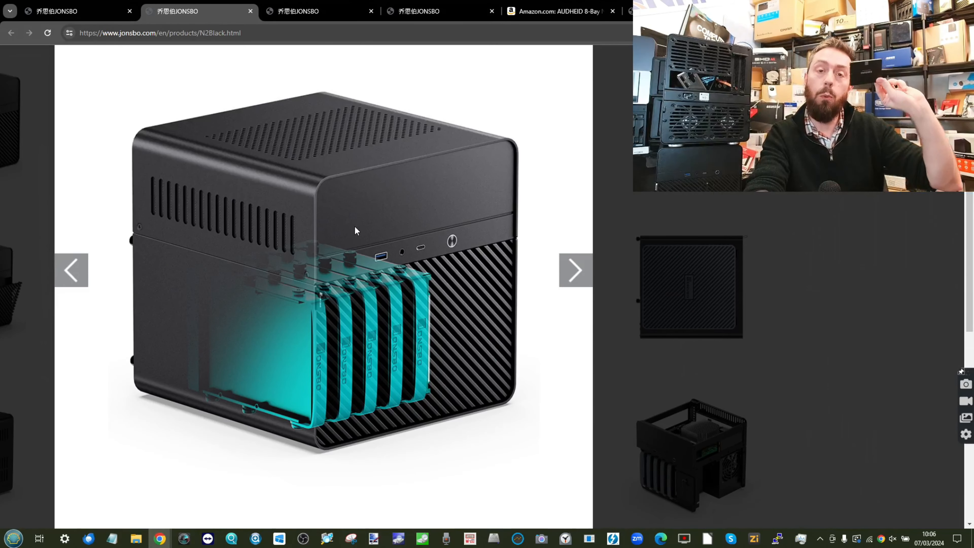
Switch to the N4 Black page showing its eight-drive cutaway photo.
click(426, 11)
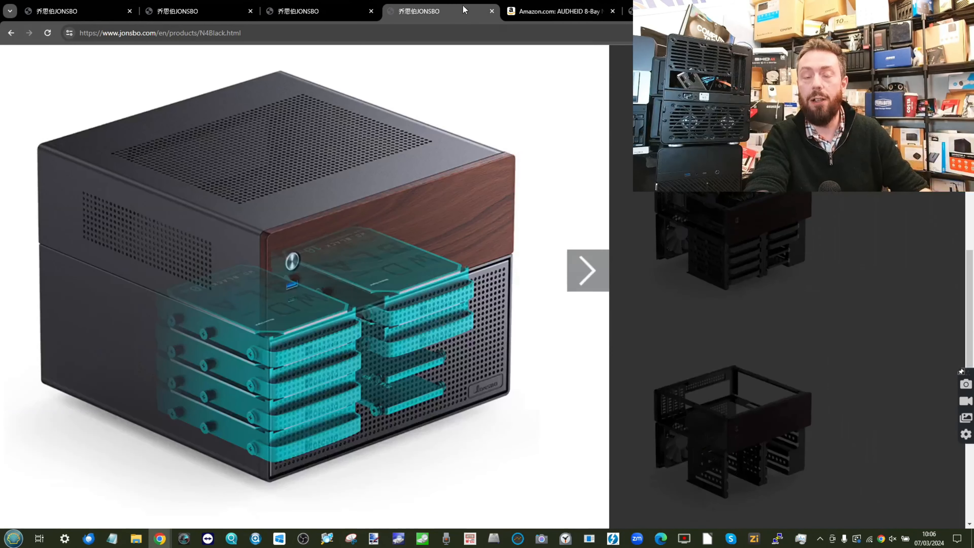
mouse_move(437, 135)
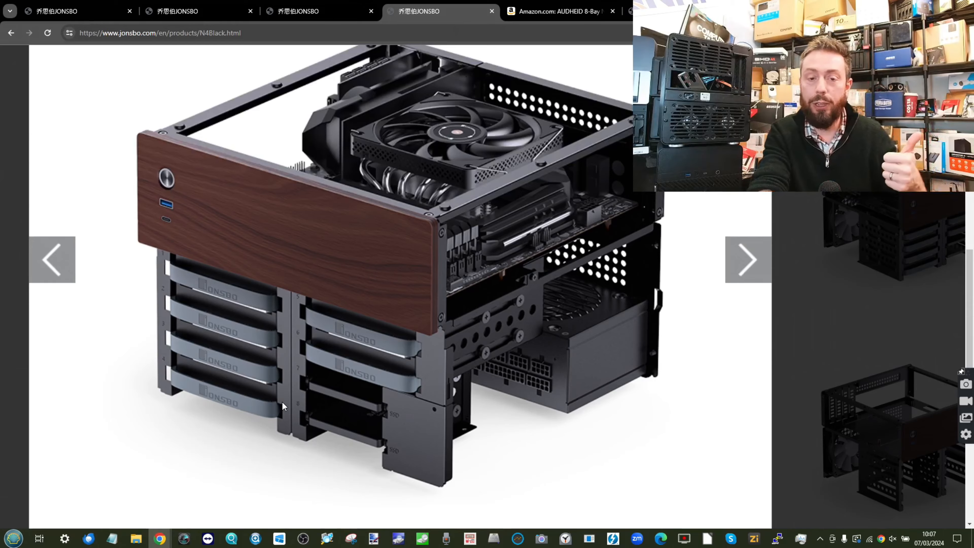
click(555, 11)
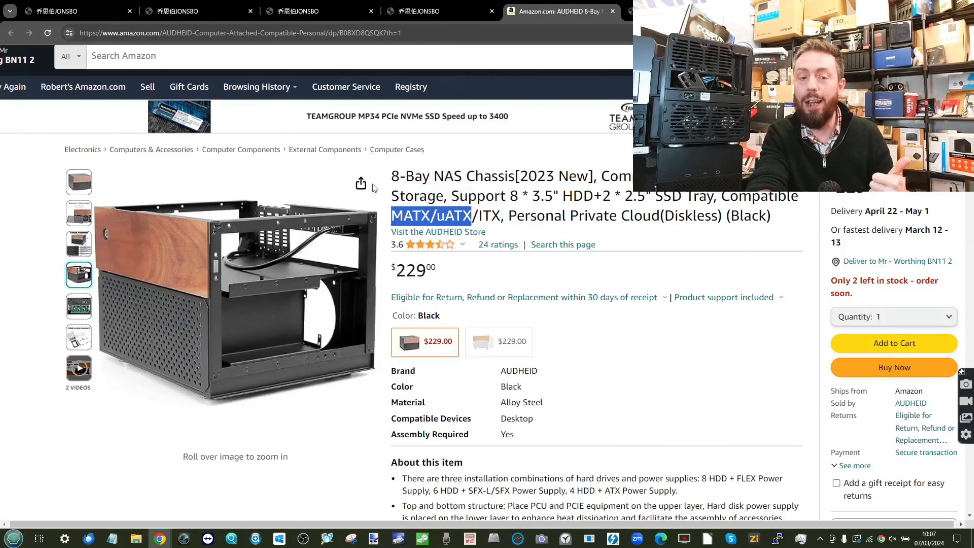
click(79, 212)
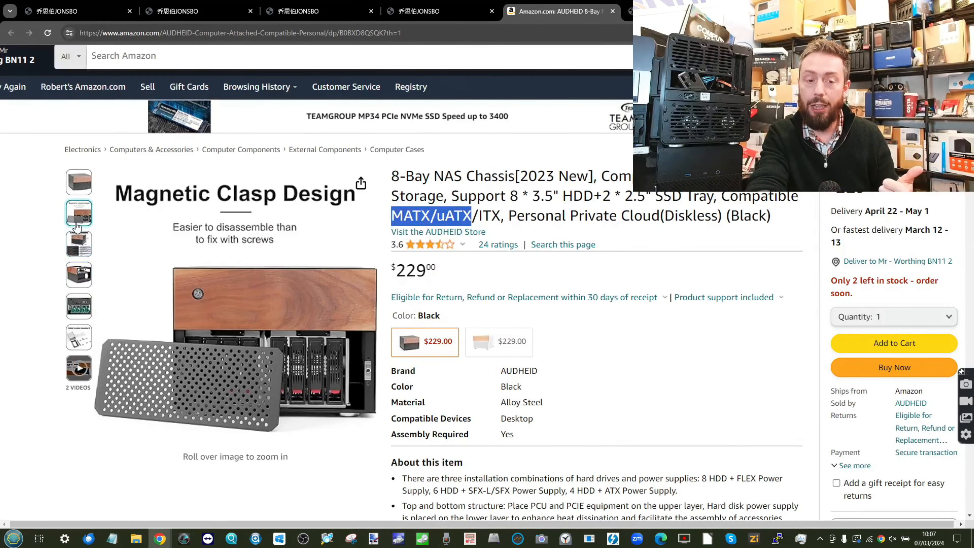
mouse_move(291, 388)
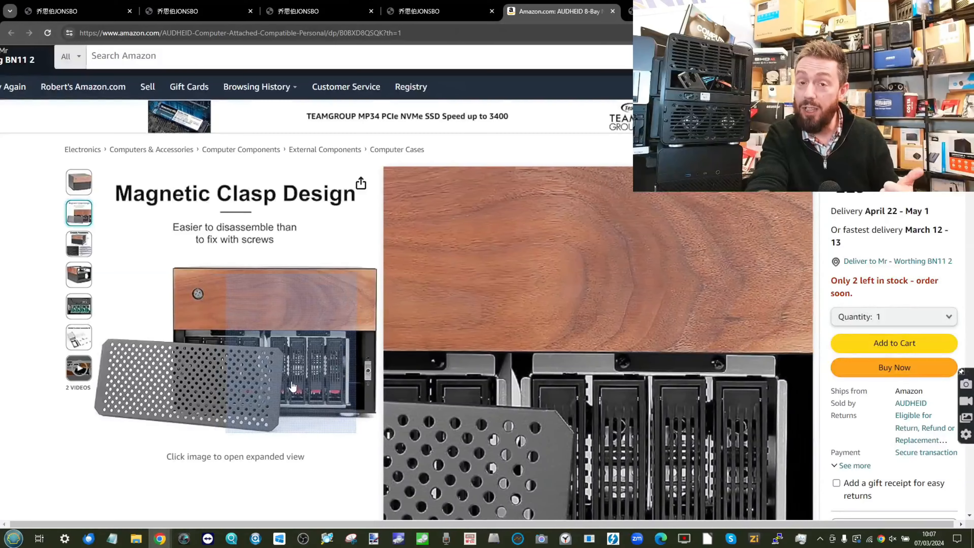
click(420, 12)
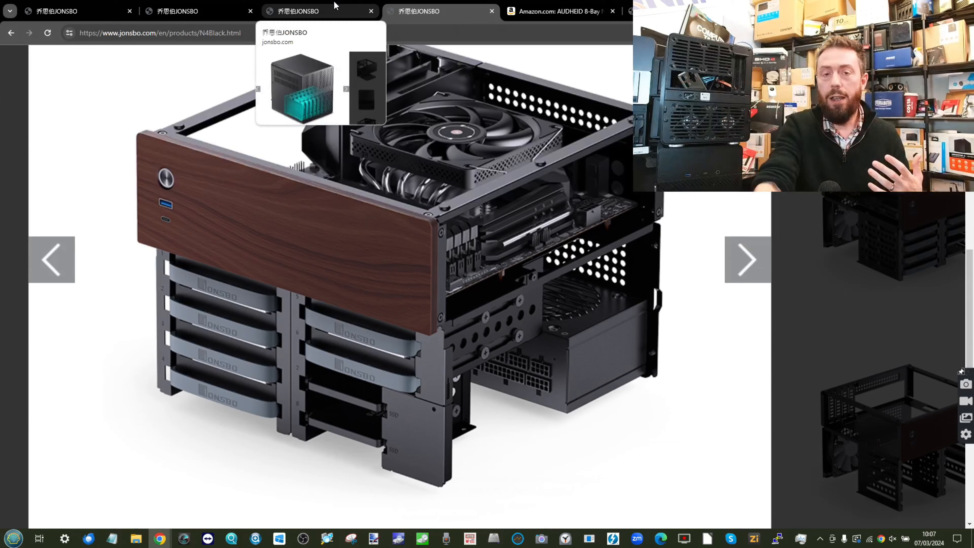
mouse_move(189, 375)
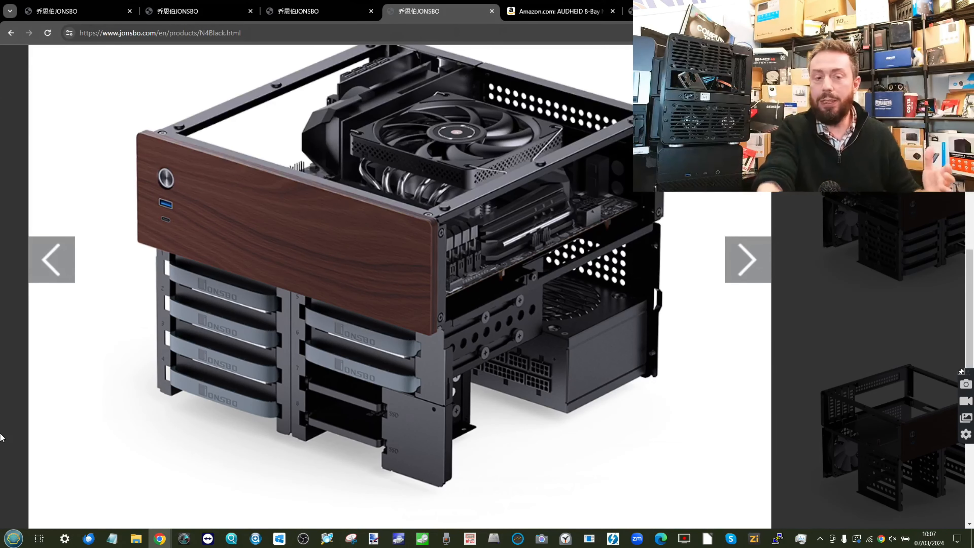
mouse_move(388, 330)
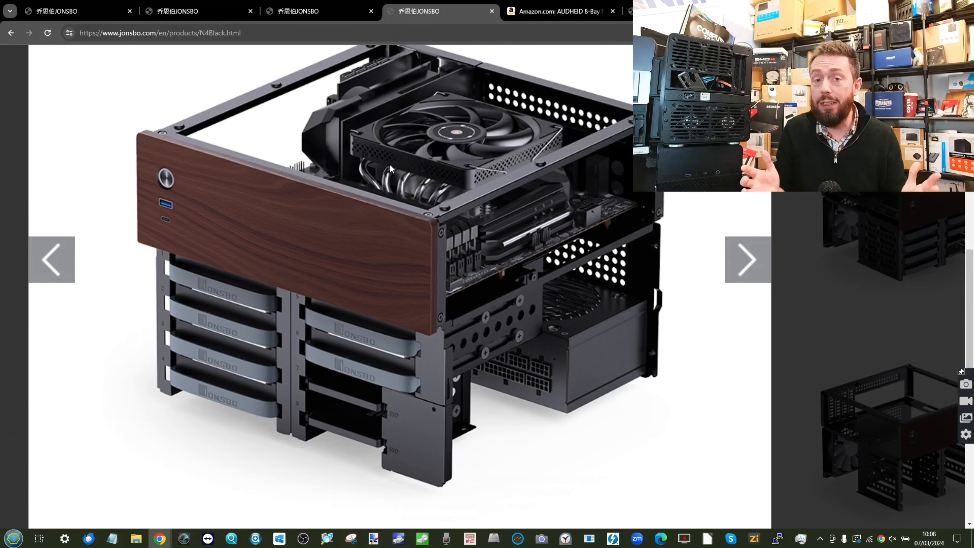
Advance the N4 gallery to the closed case with its wood-grain front panel.
click(747, 259)
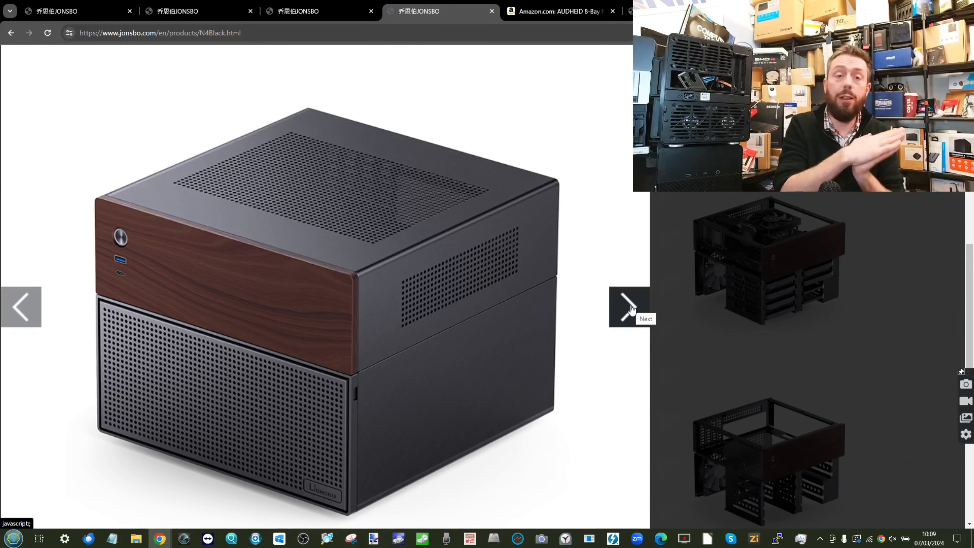
mouse_move(591, 307)
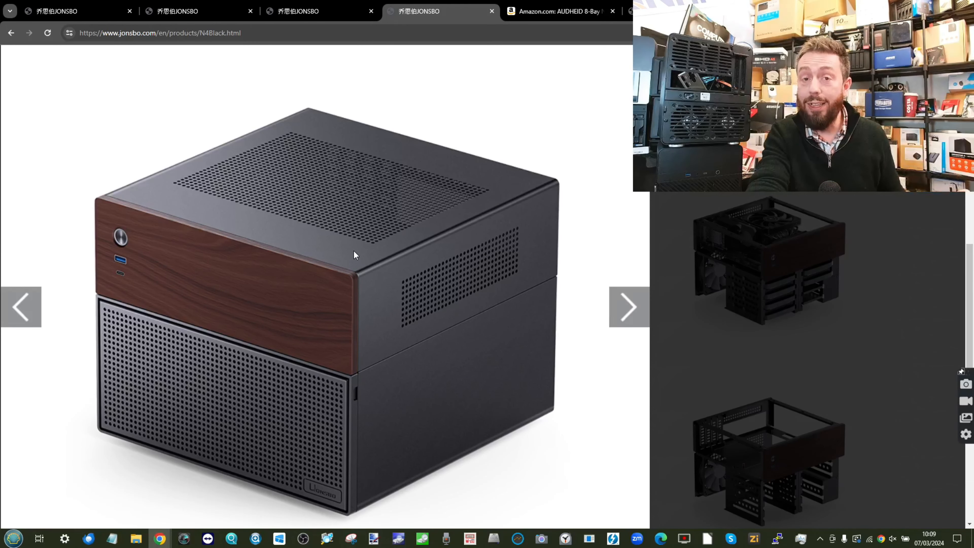
mouse_move(489, 266)
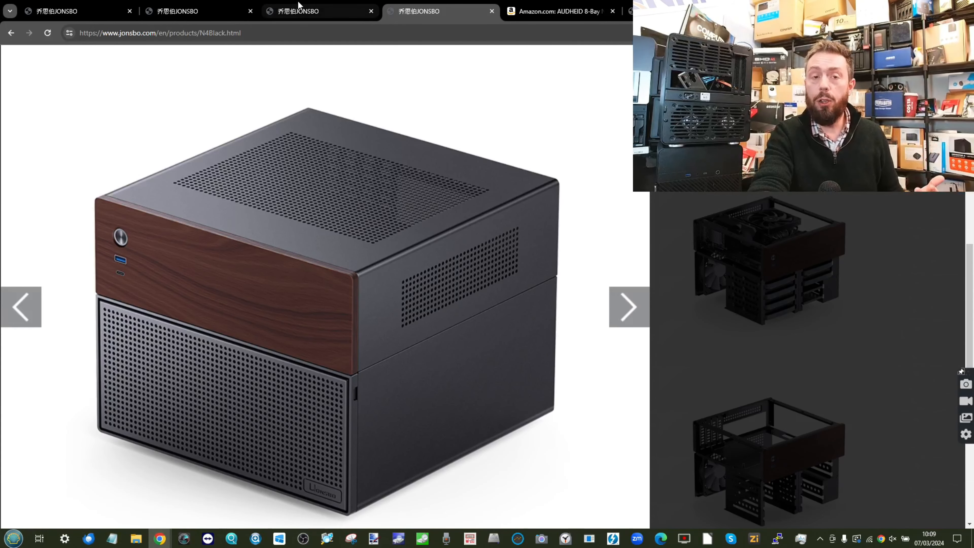
Switch to the N3 page and scroll to the rear-panel photo of the case.
click(303, 11)
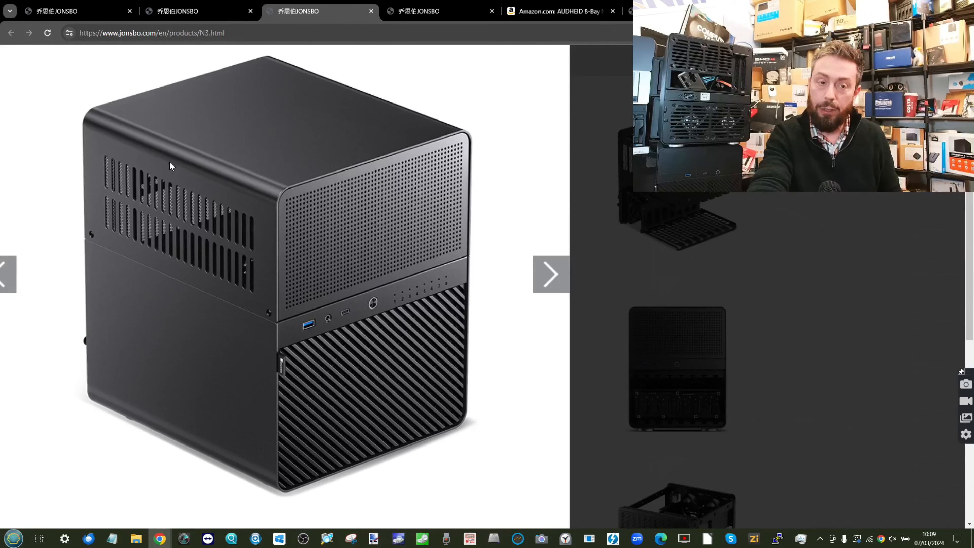
mouse_move(350, 134)
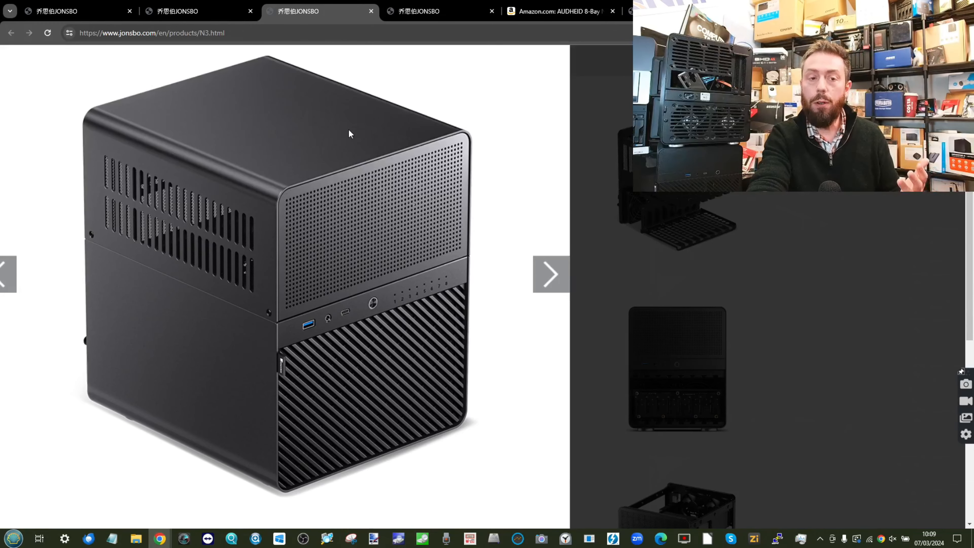
mouse_move(446, 59)
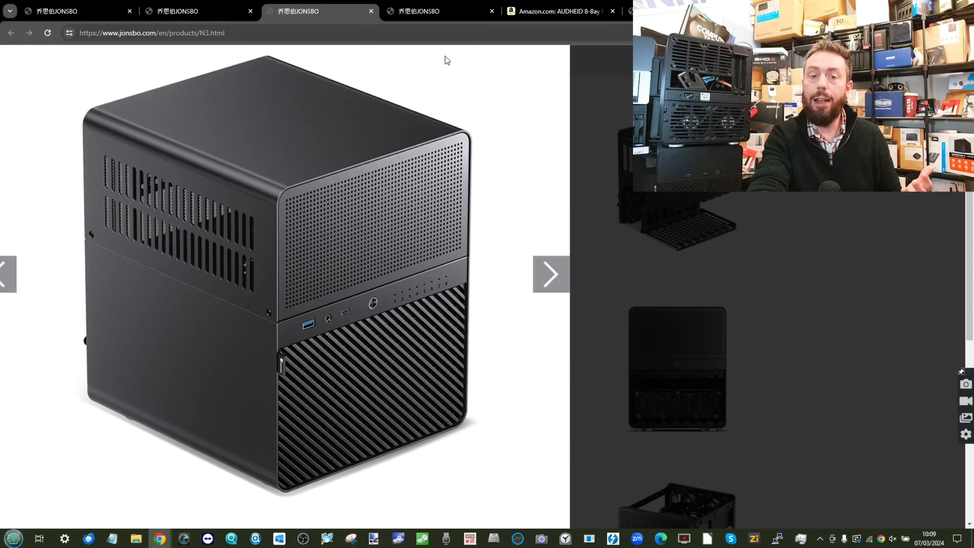
scroll(down, 3)
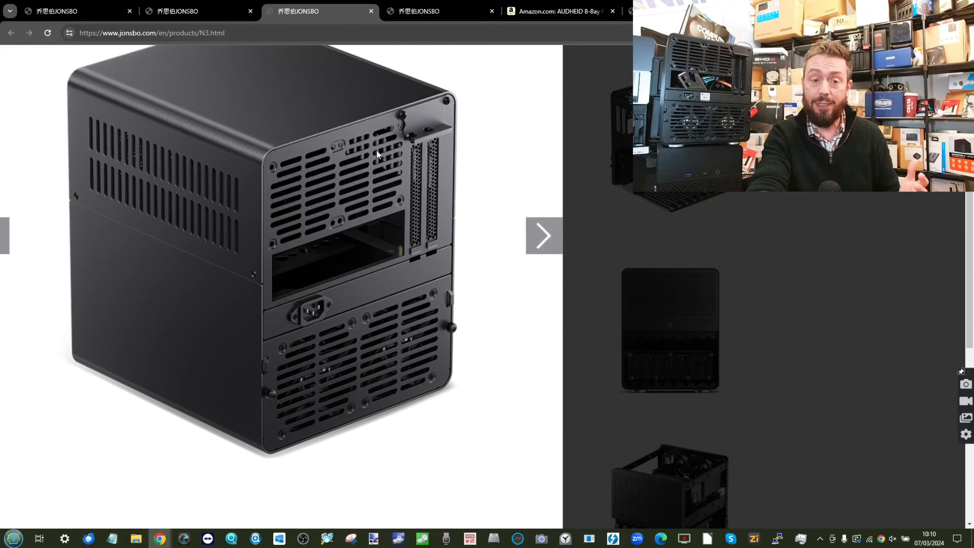
mouse_move(269, 409)
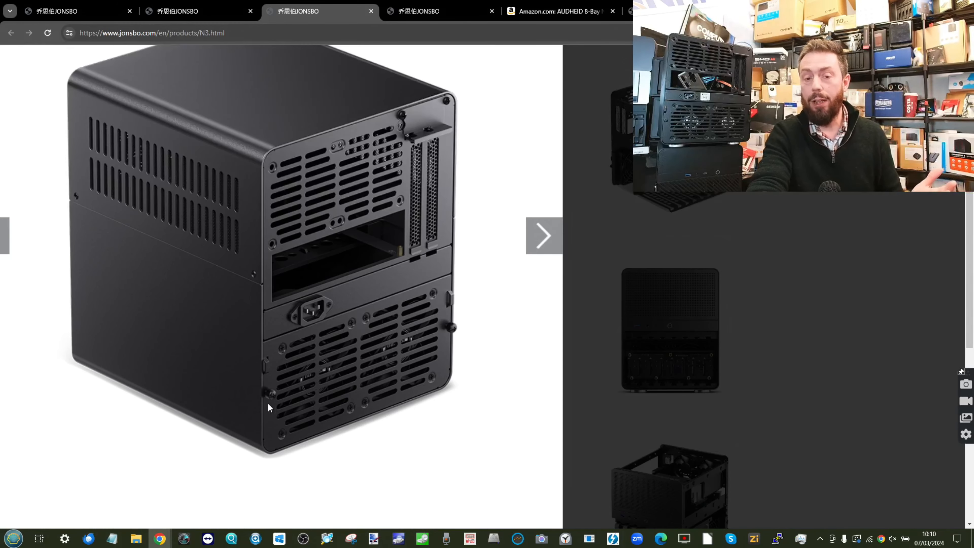
Return to the Jonsbo N4 page and step back to its drive backplane and rear photos.
click(421, 11)
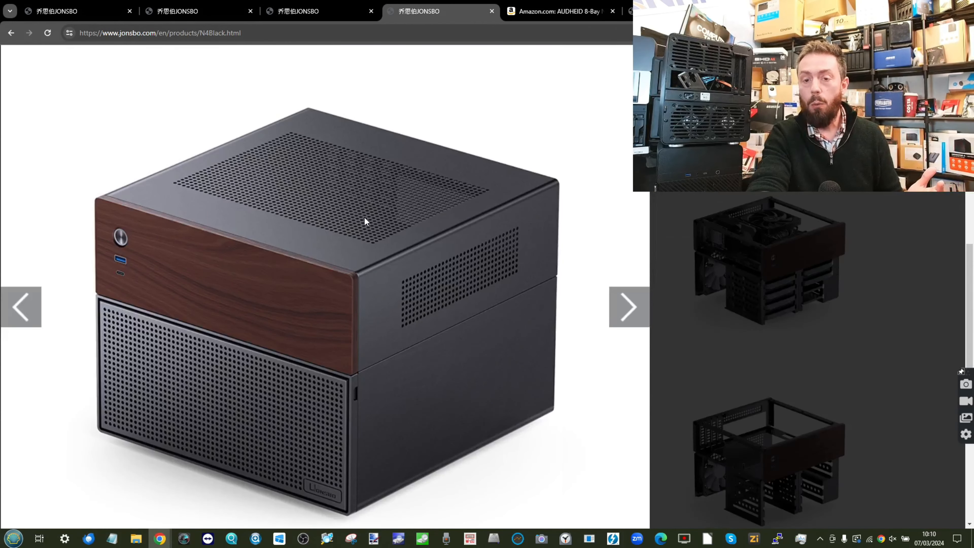
click(19, 311)
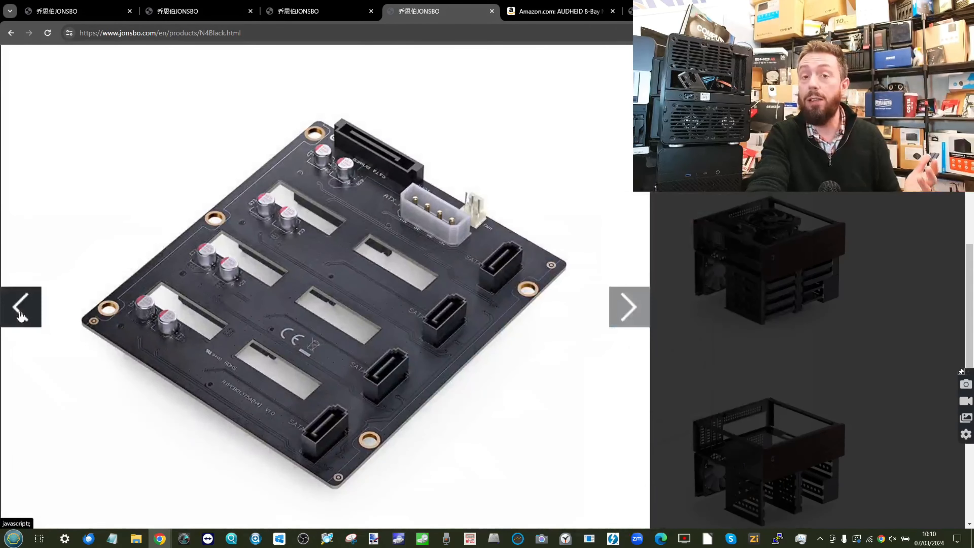
click(17, 310)
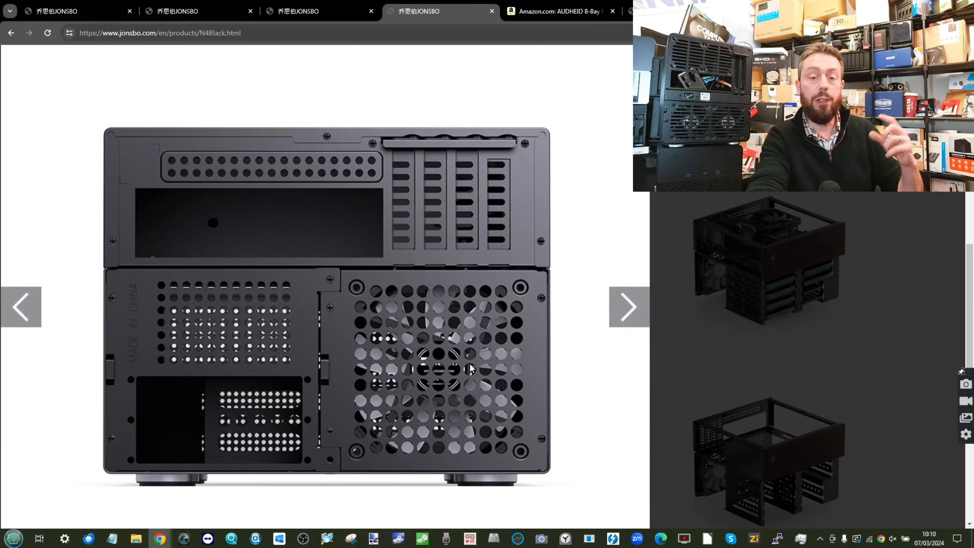
mouse_move(513, 382)
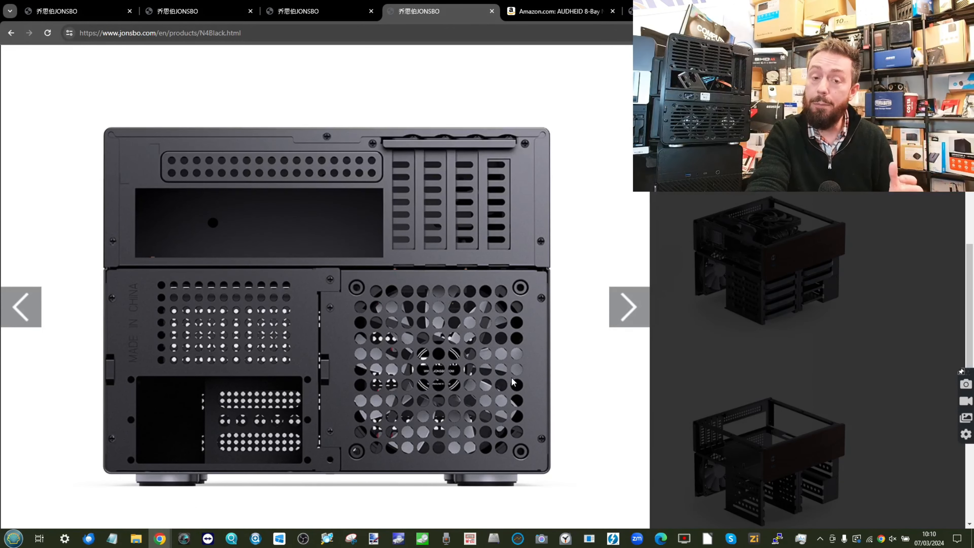
mouse_move(153, 237)
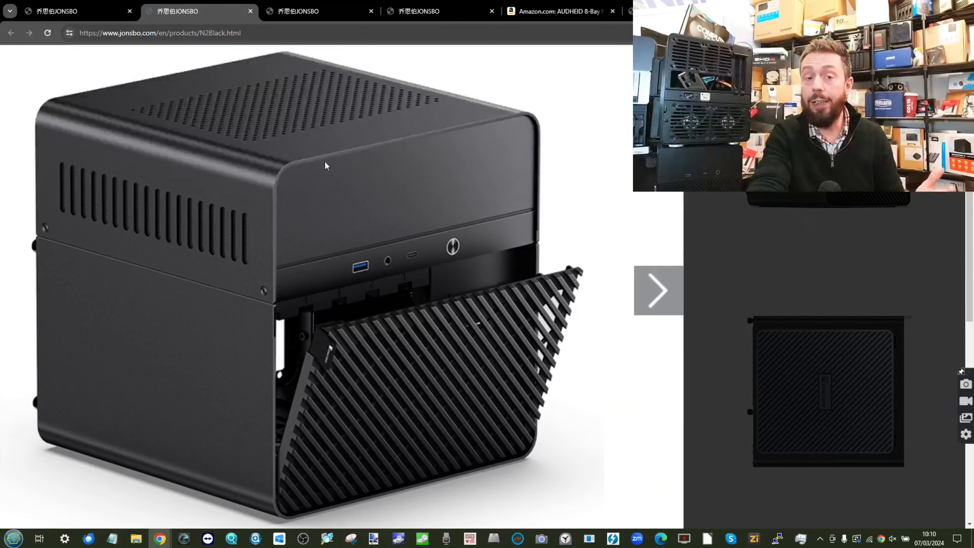
mouse_move(661, 287)
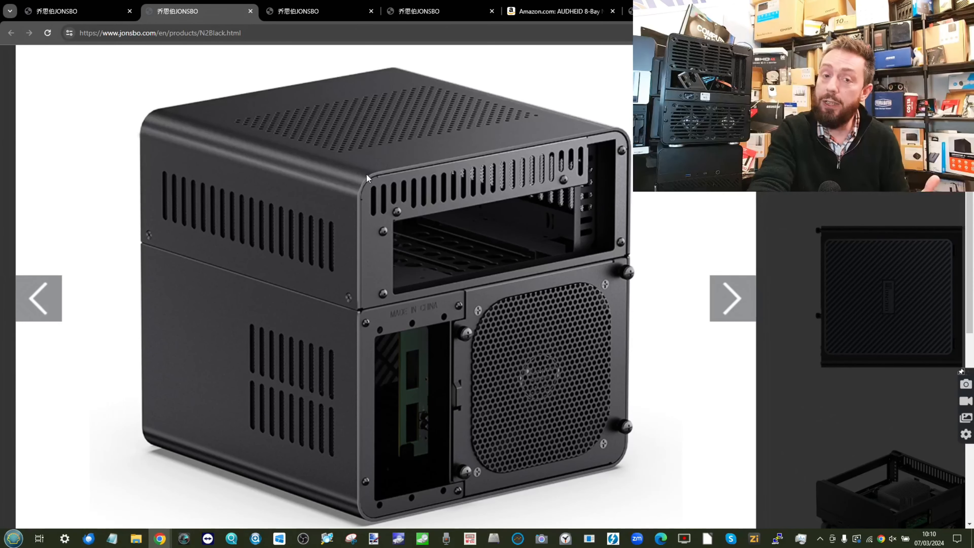
Switch to the Jonsbo N2 page to show its rear view with the large fan grille.
click(311, 11)
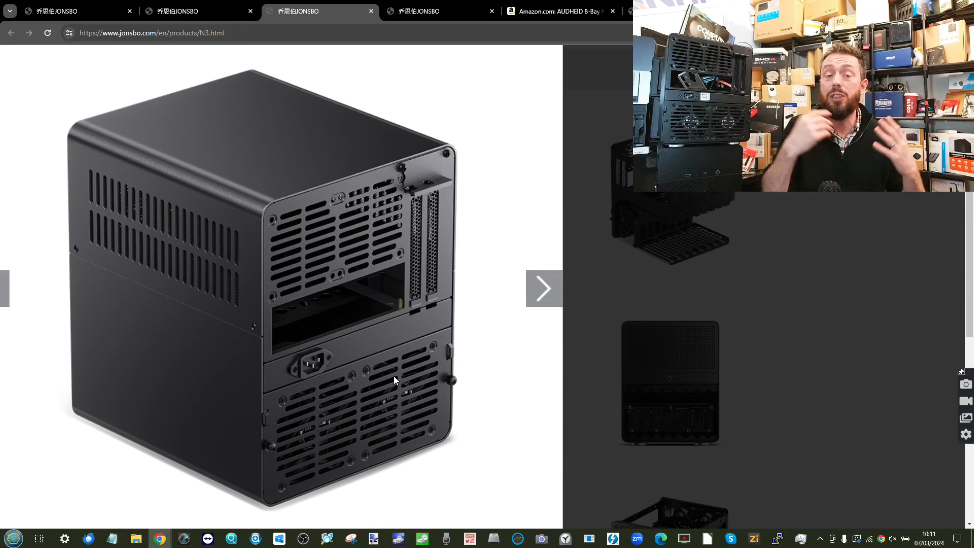
mouse_move(484, 350)
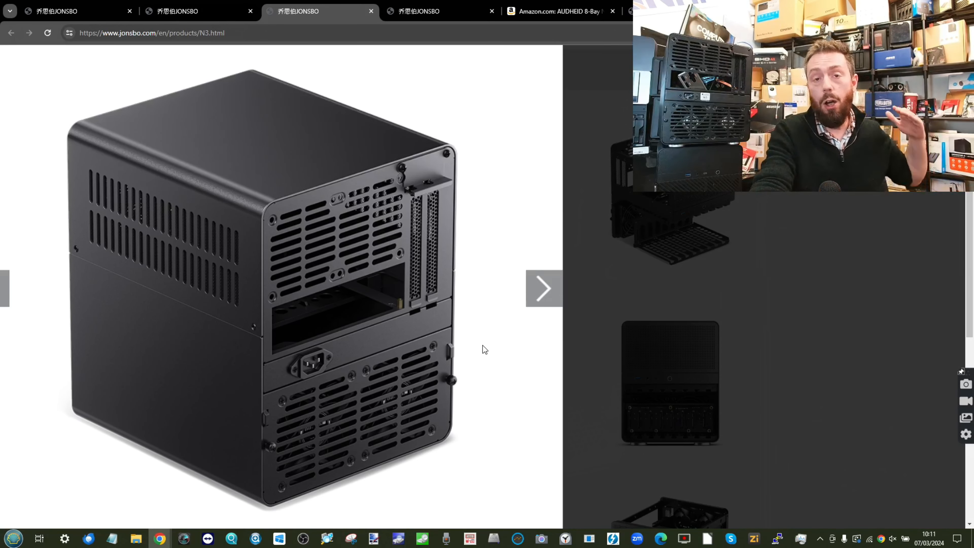
Bring up the context menu on the Jonsbo tab strip while on the N3 page.
right_click(442, 12)
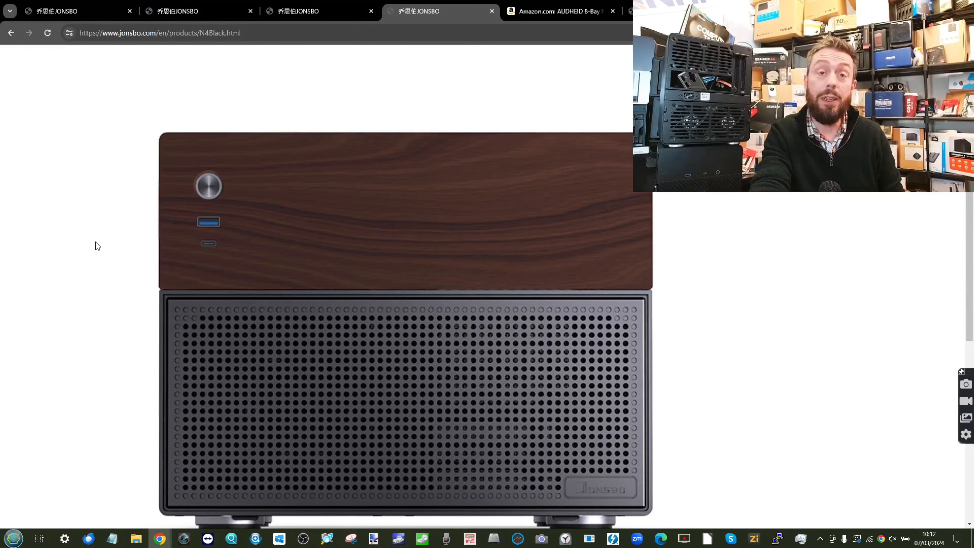
Highlight the N4 Black's Front I/O Port value, Type-C*1 / USB3.0*1, in the specifications.
scroll(down, 3)
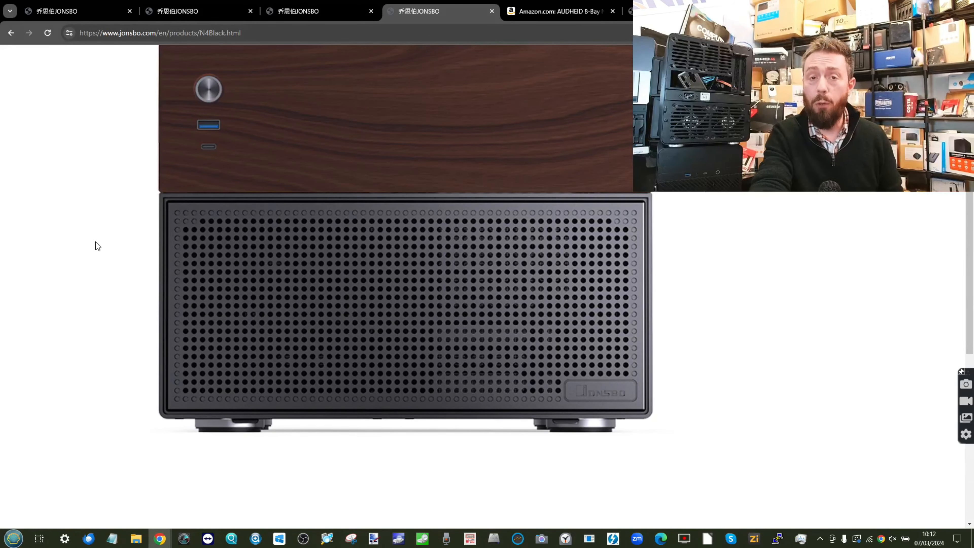
scroll(down, 3)
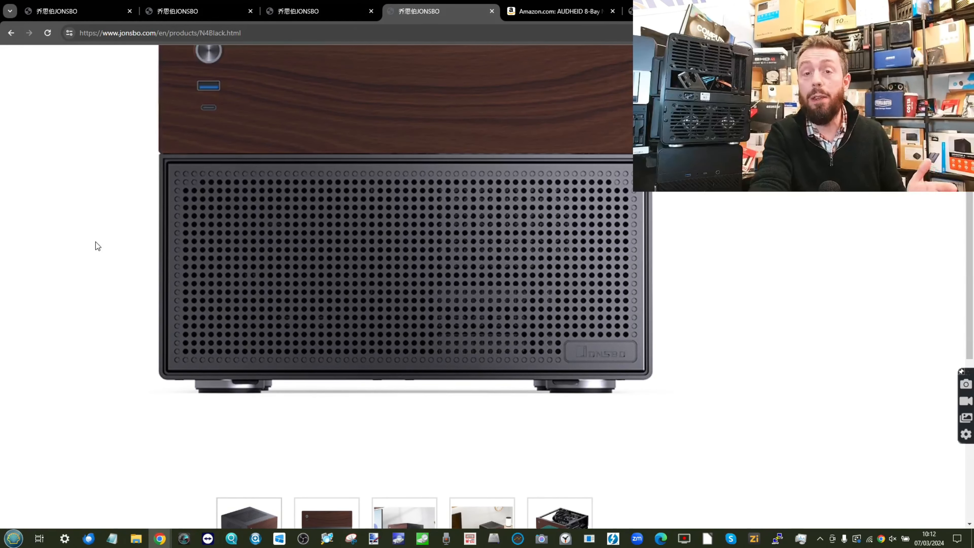
scroll(down, 3)
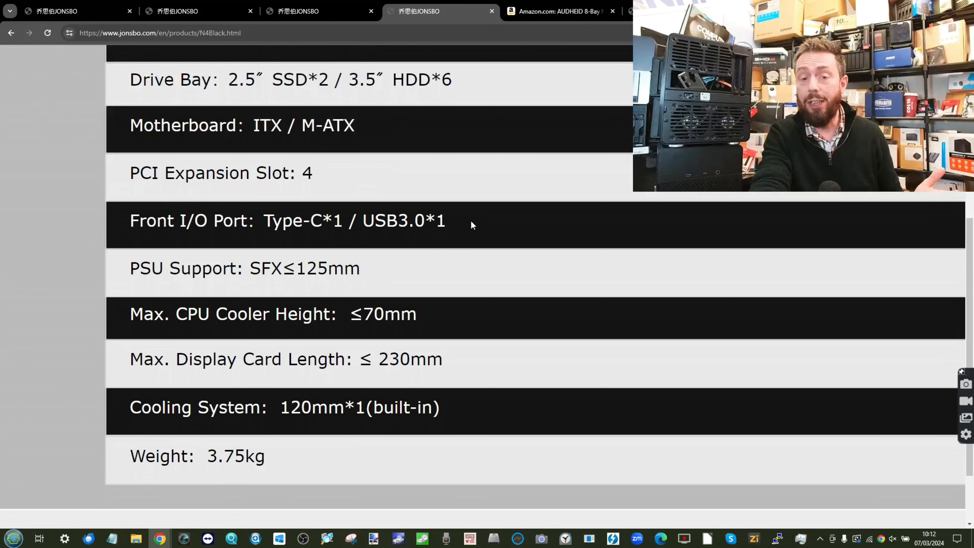
drag(264, 221, 445, 220)
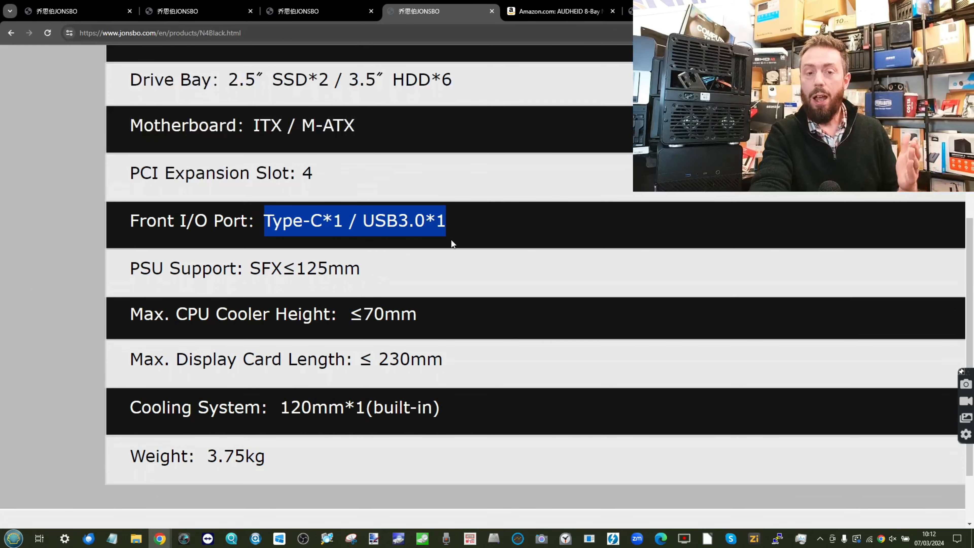
mouse_move(420, 202)
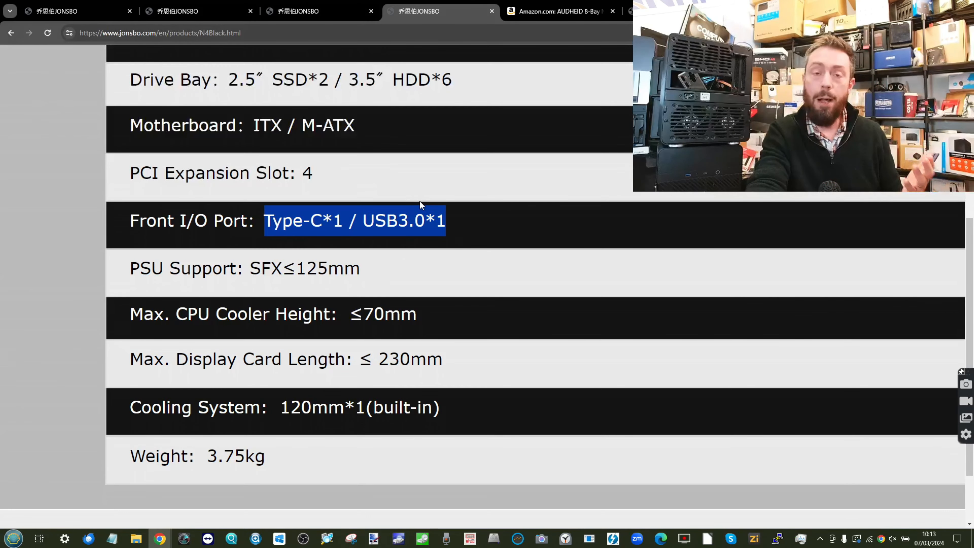
Switch to the Jonsbo N3 product page with its case photo and gallery thumbnails.
click(299, 11)
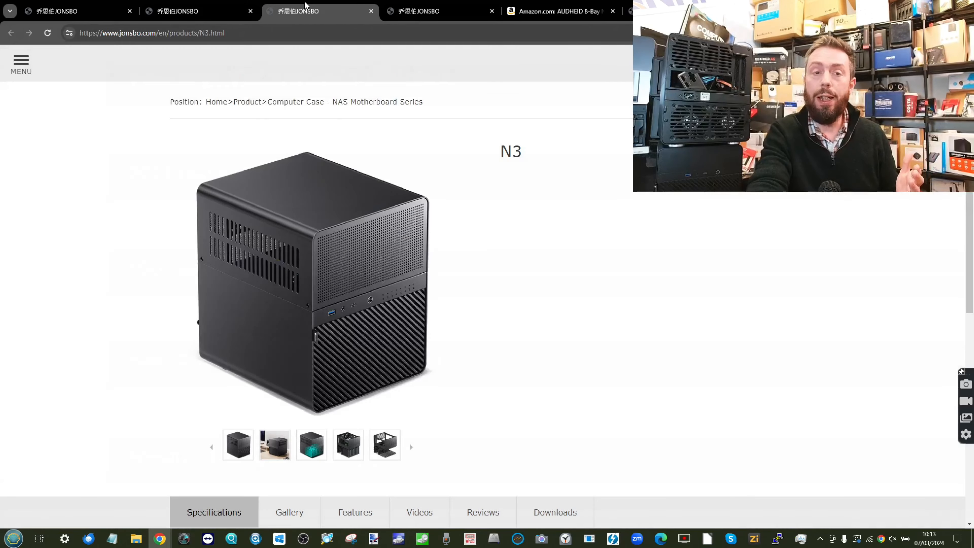
mouse_move(351, 300)
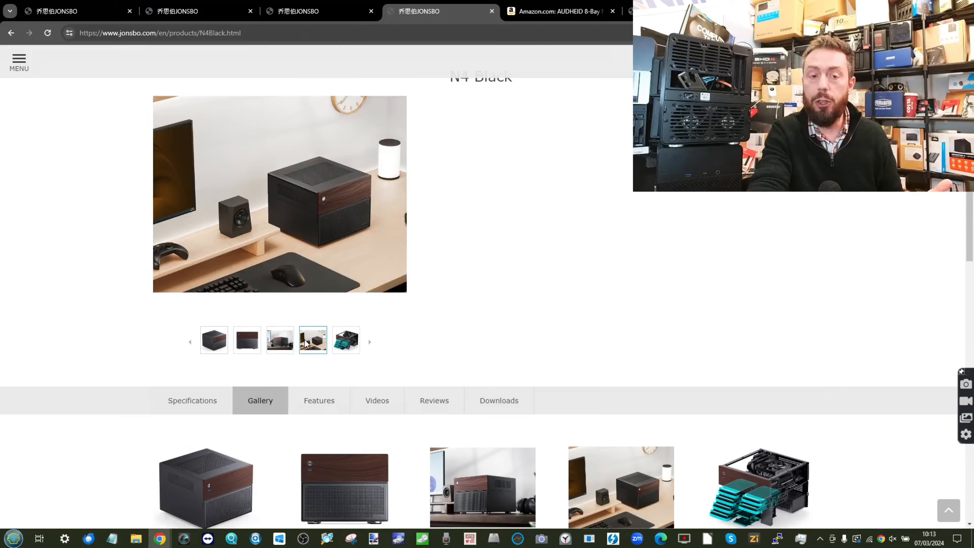
Browse down through the N4 Black gallery photos of the front drive bays.
scroll(down, 3)
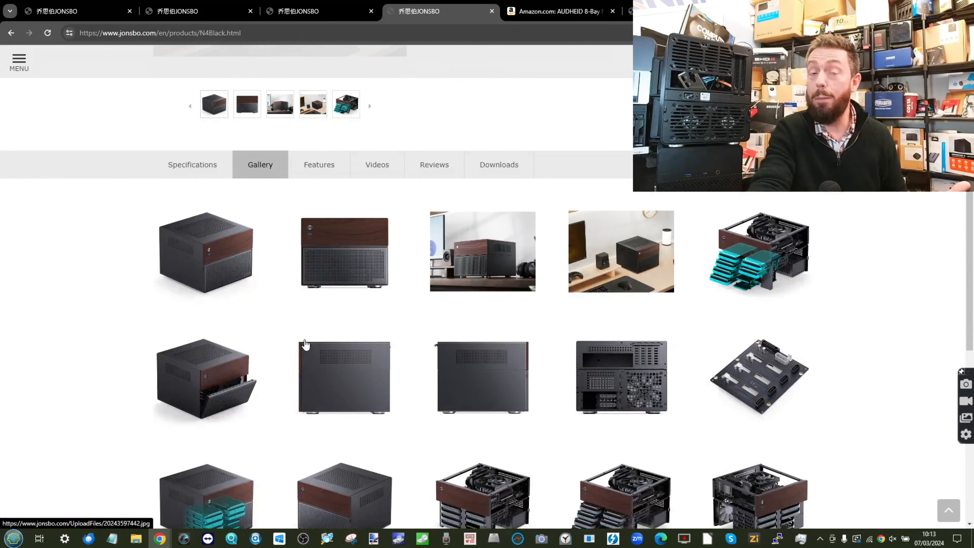
scroll(down, 3)
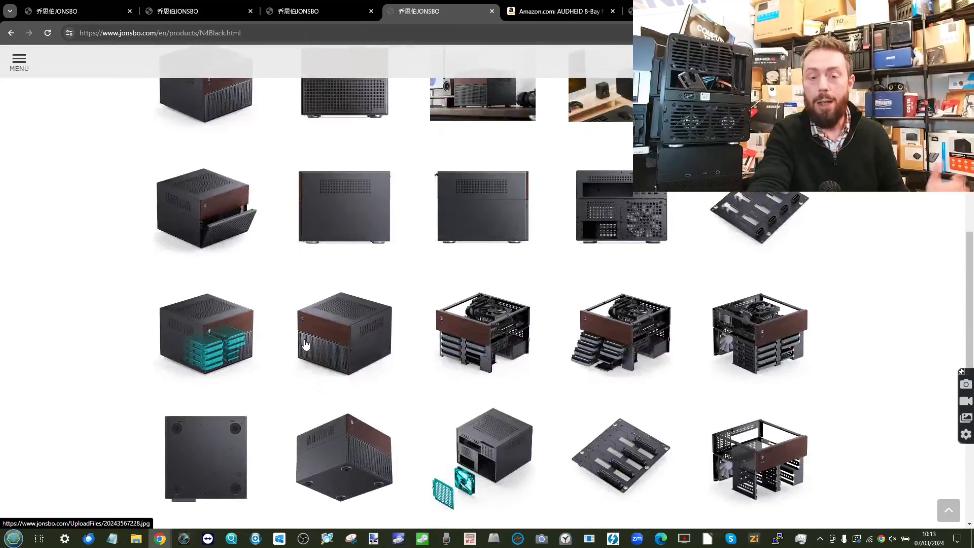
scroll(down, 3)
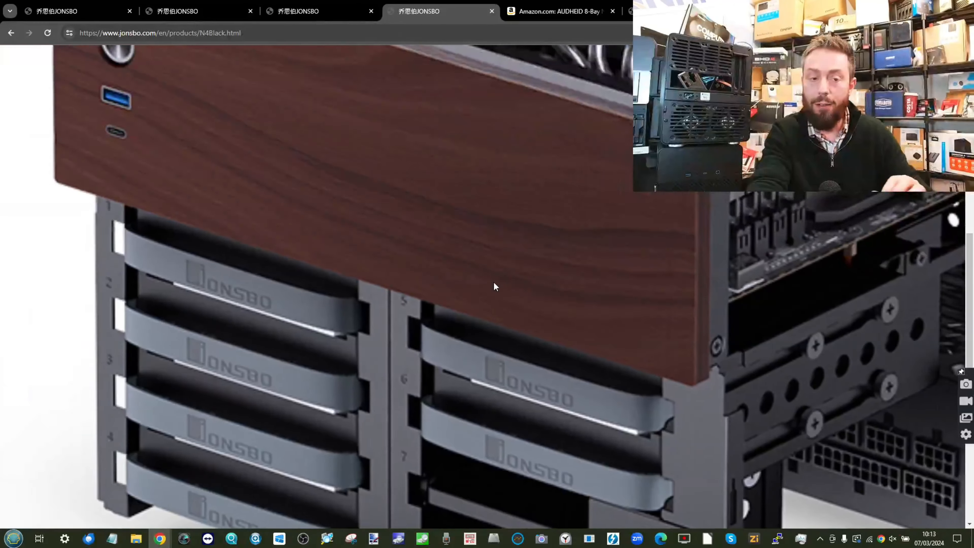
scroll(down, 3)
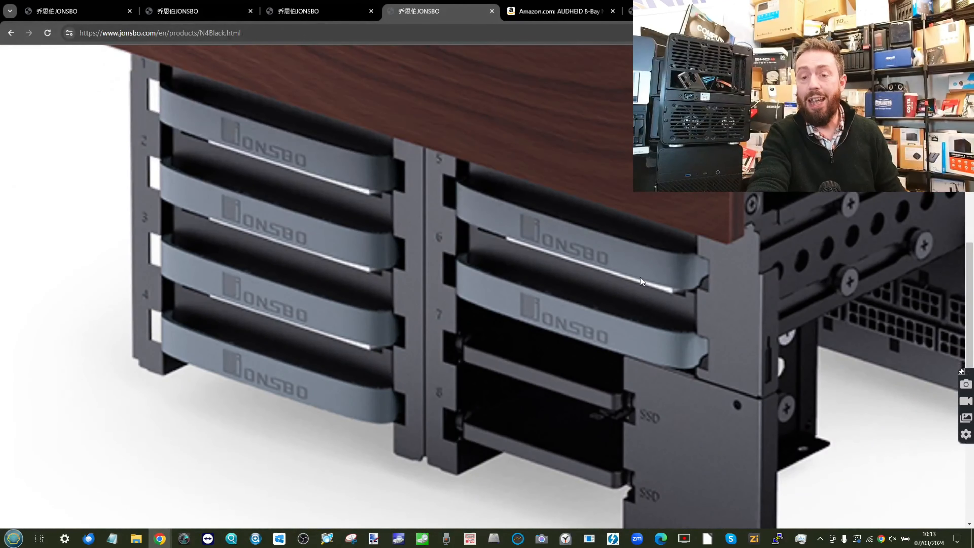
mouse_move(376, 222)
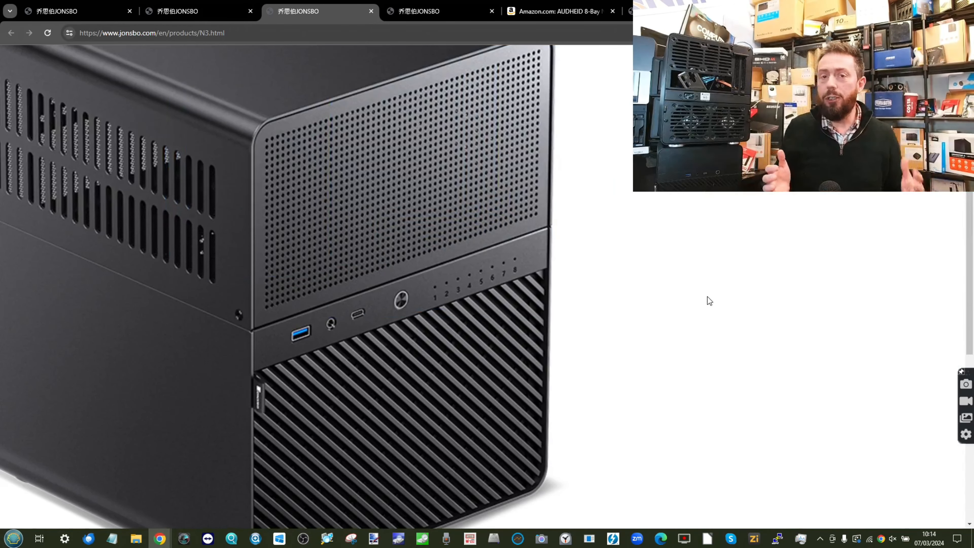
Move back up the N4 Black page to its specifications table.
scroll(up, 3)
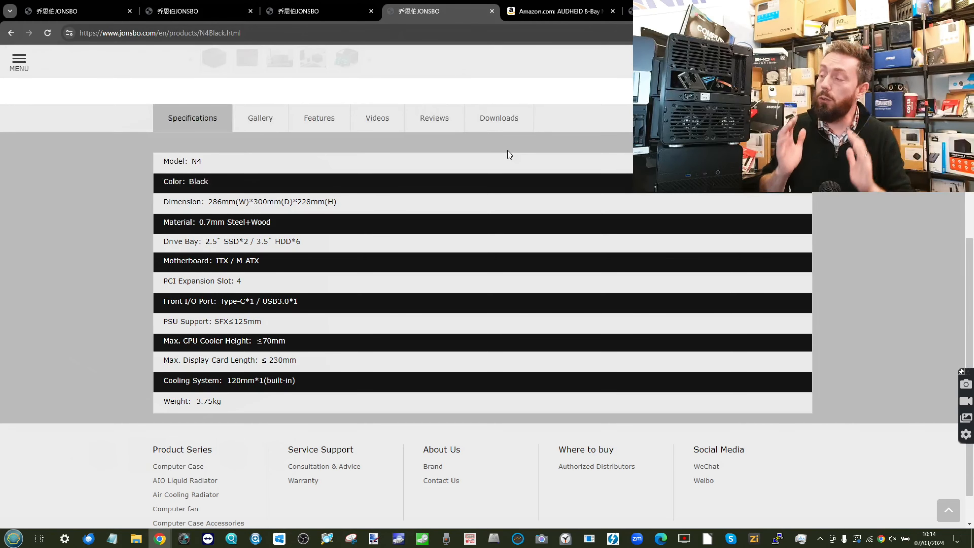
Enlarge the N4 Black product photo to view the rear panel with its fan grille.
scroll(up, 3)
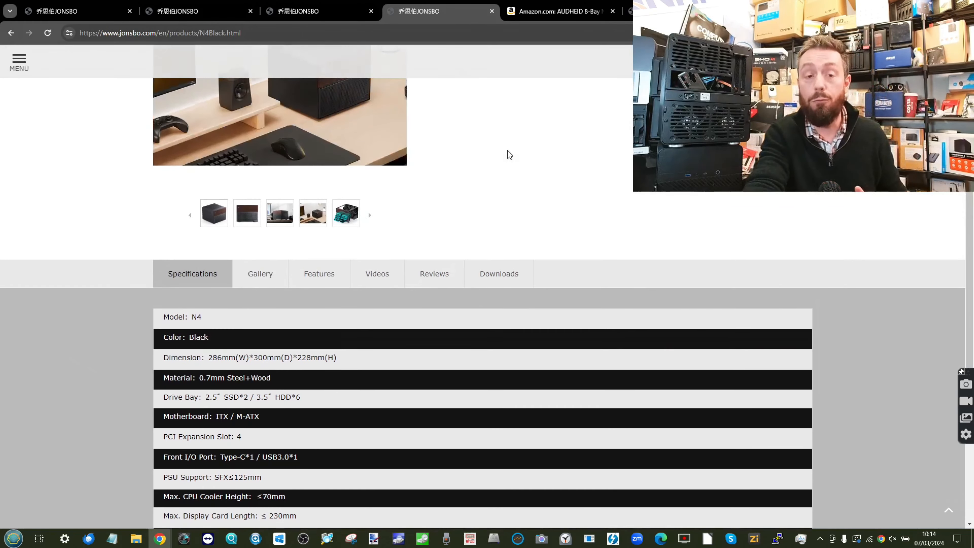
click(260, 274)
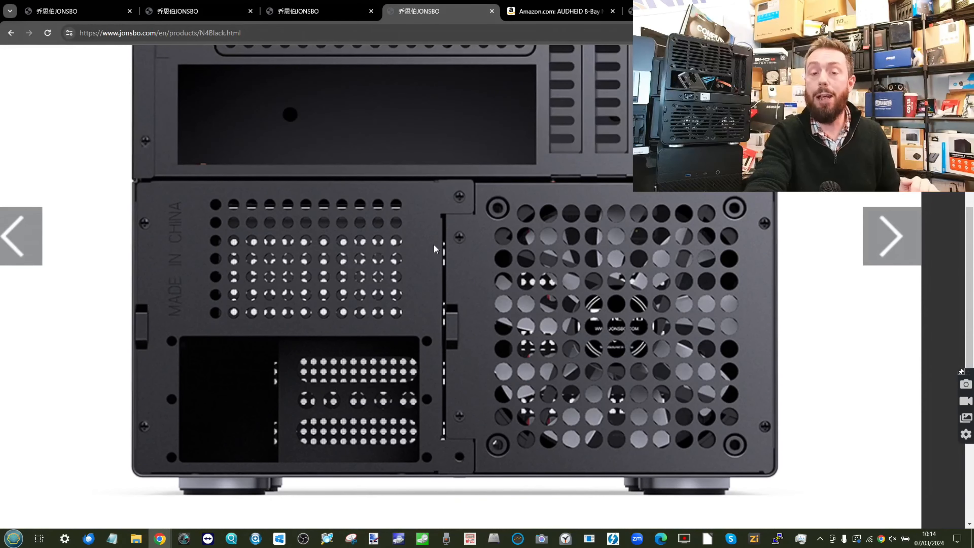
mouse_move(272, 349)
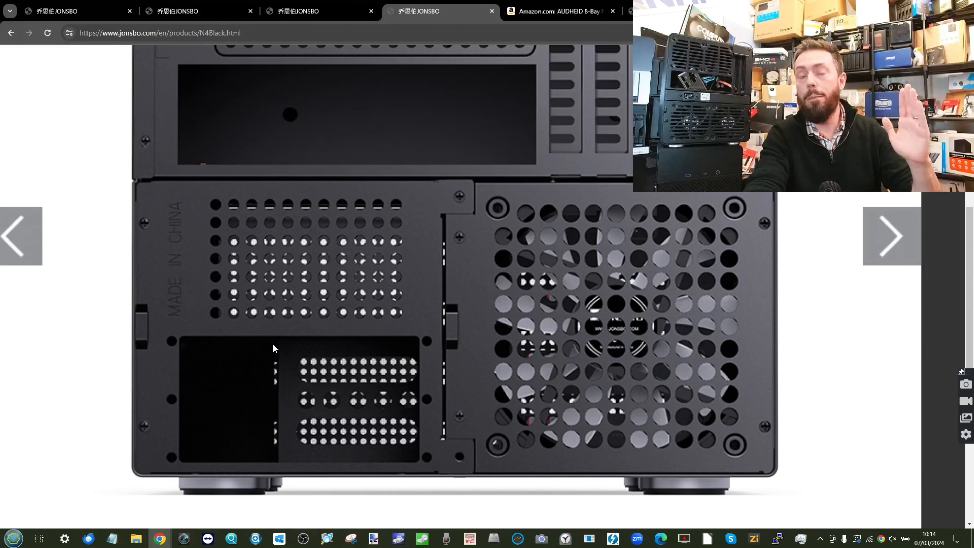
mouse_move(400, 78)
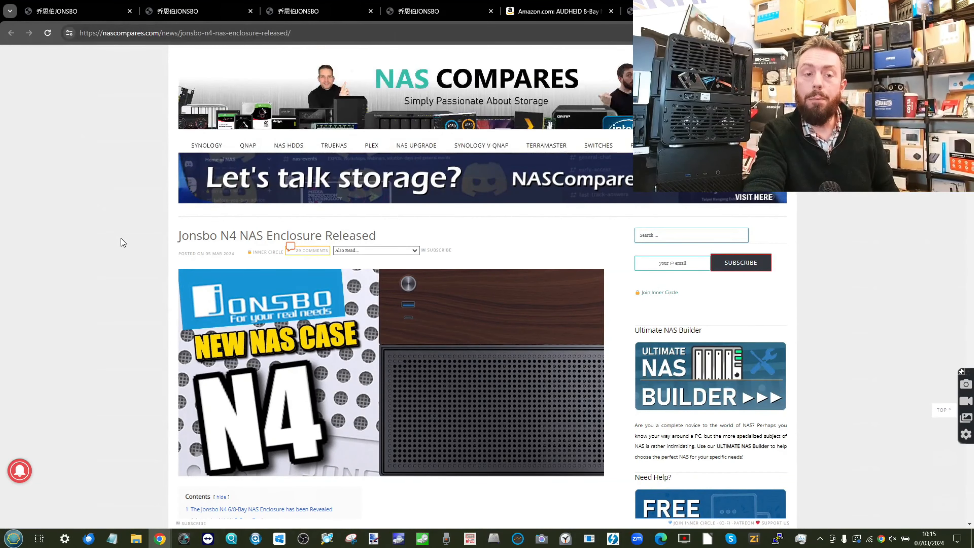
mouse_move(592, 241)
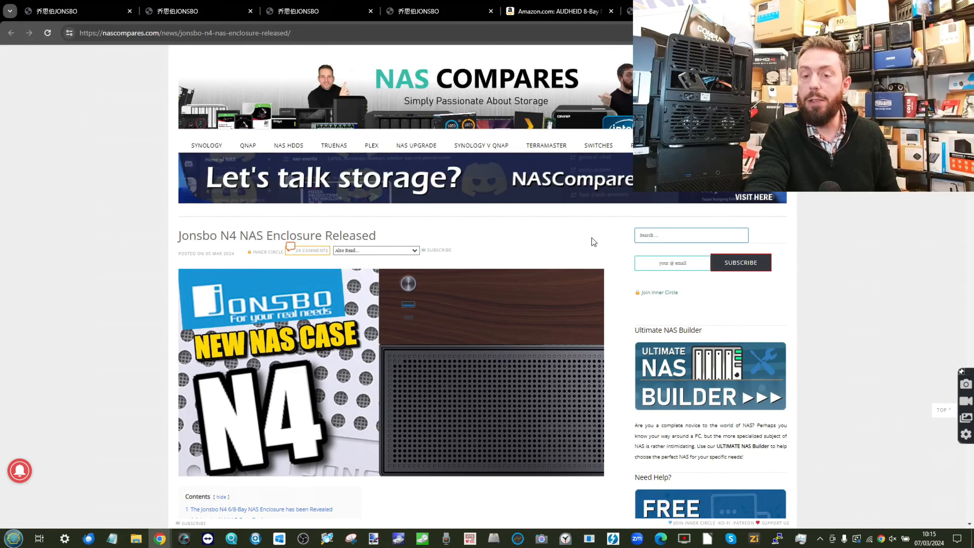
Read down through the NAS Compares 'Jonsbo N4 NAS Enclosure Released' article.
scroll(down, 3)
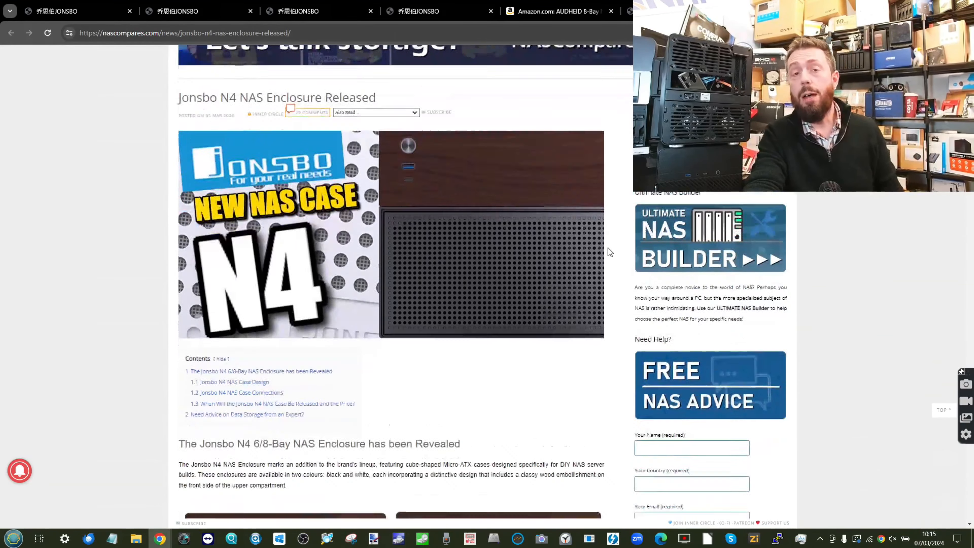
scroll(down, 3)
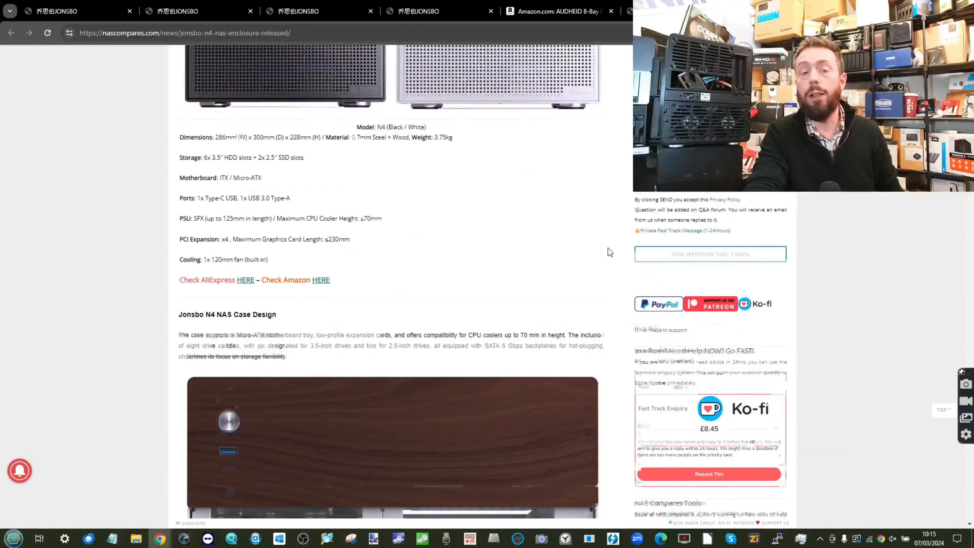
scroll(down, 3)
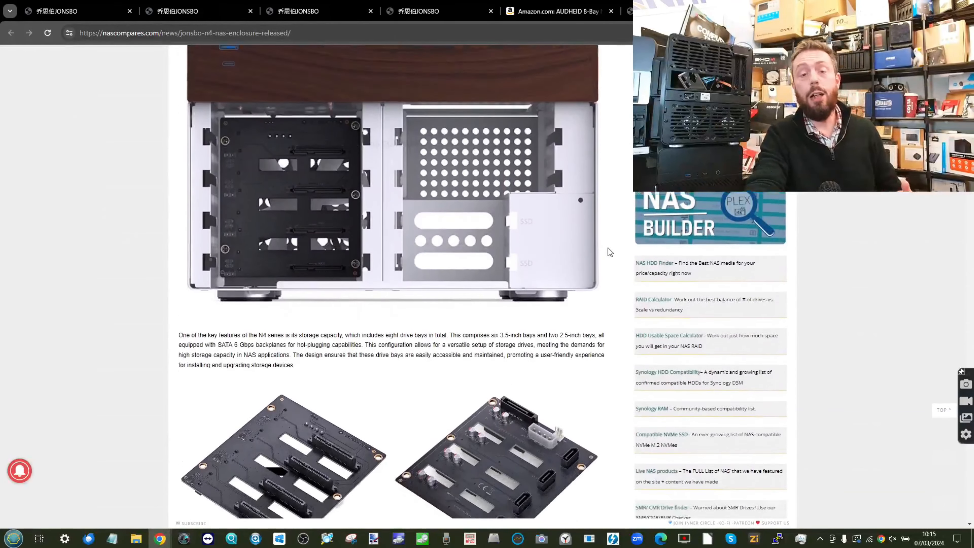
scroll(down, 3)
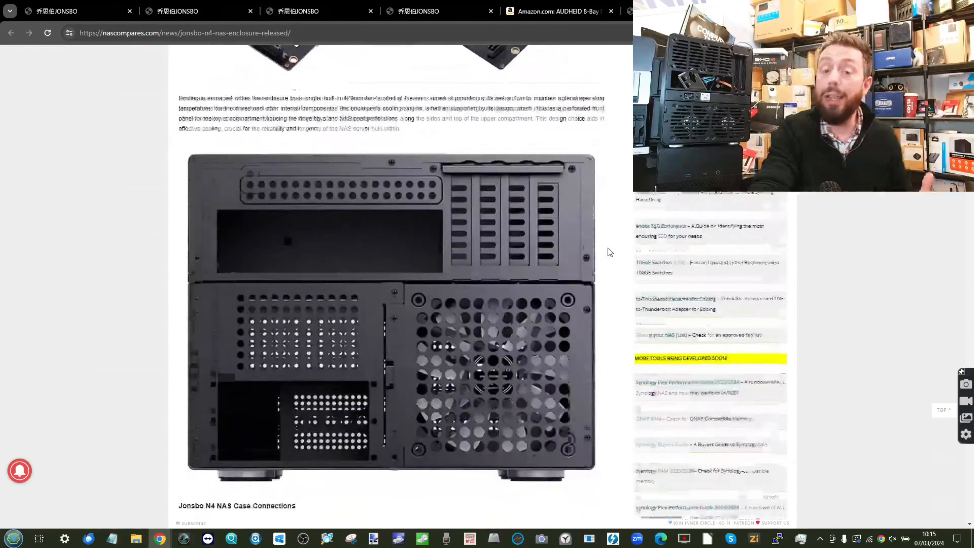
scroll(down, 3)
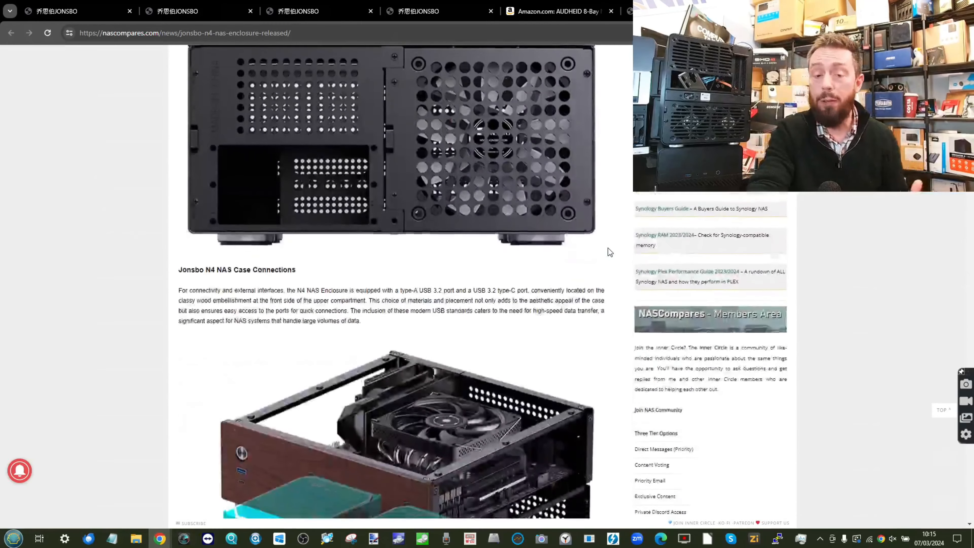
scroll(down, 3)
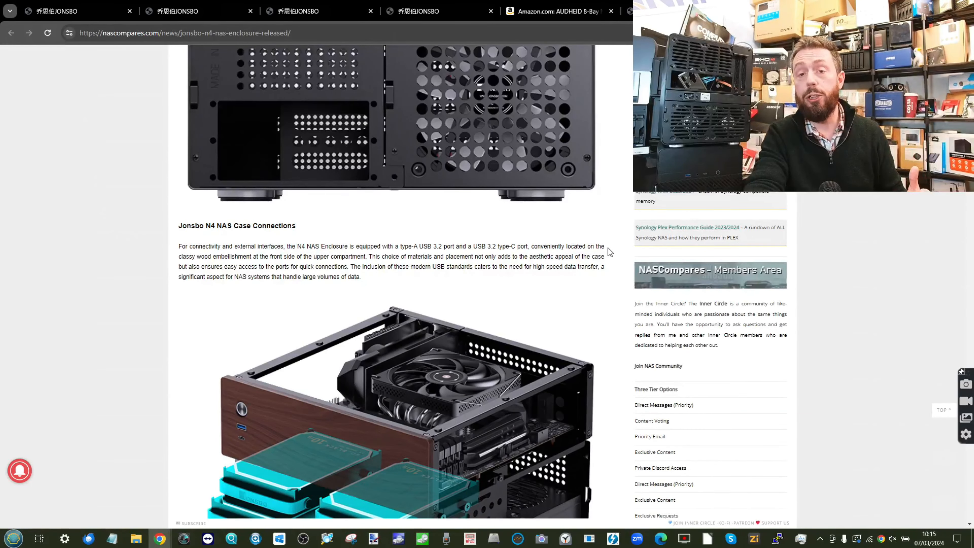
scroll(down, 3)
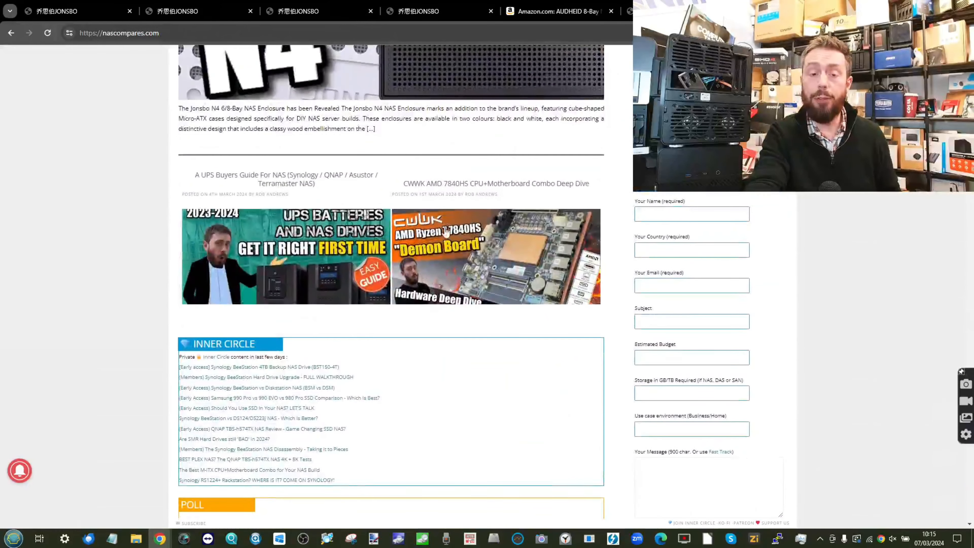
click(495, 184)
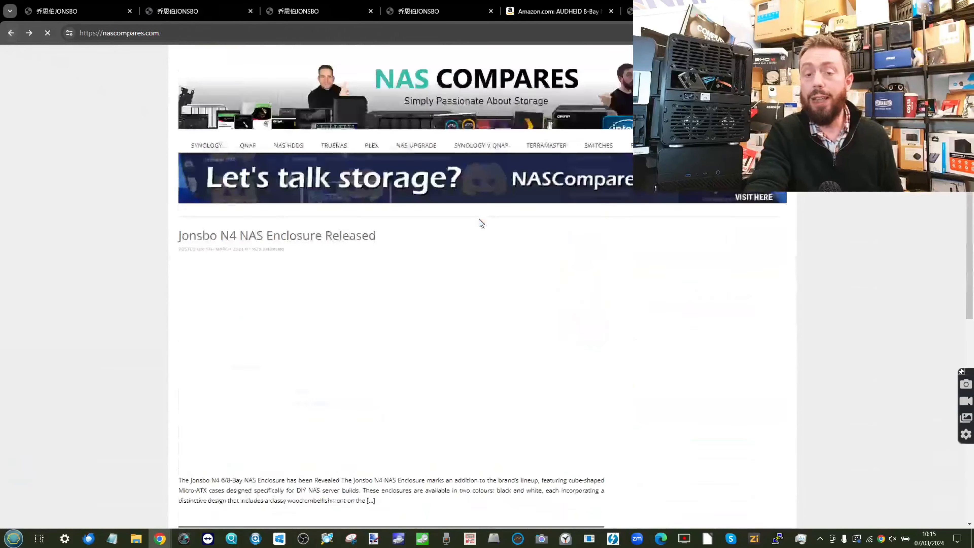
scroll(down, 3)
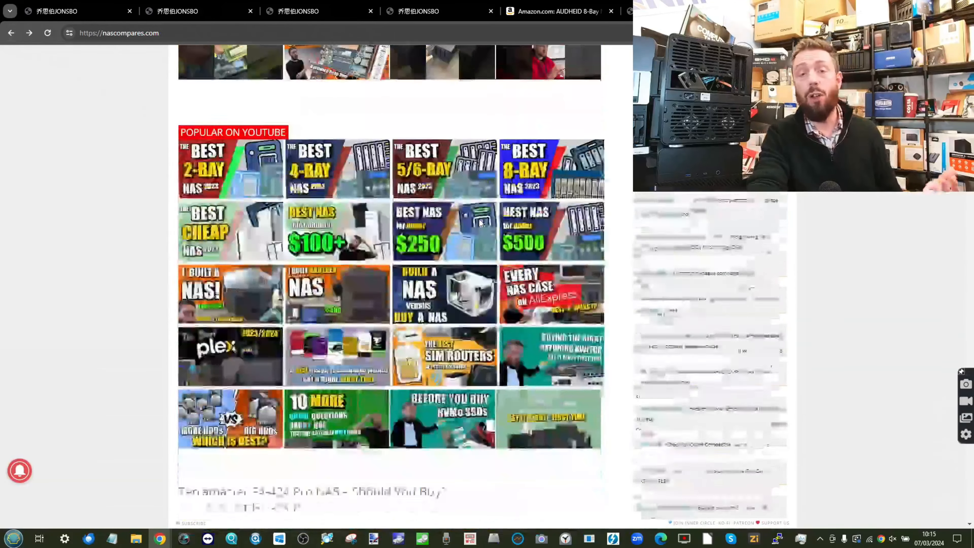
scroll(down, 3)
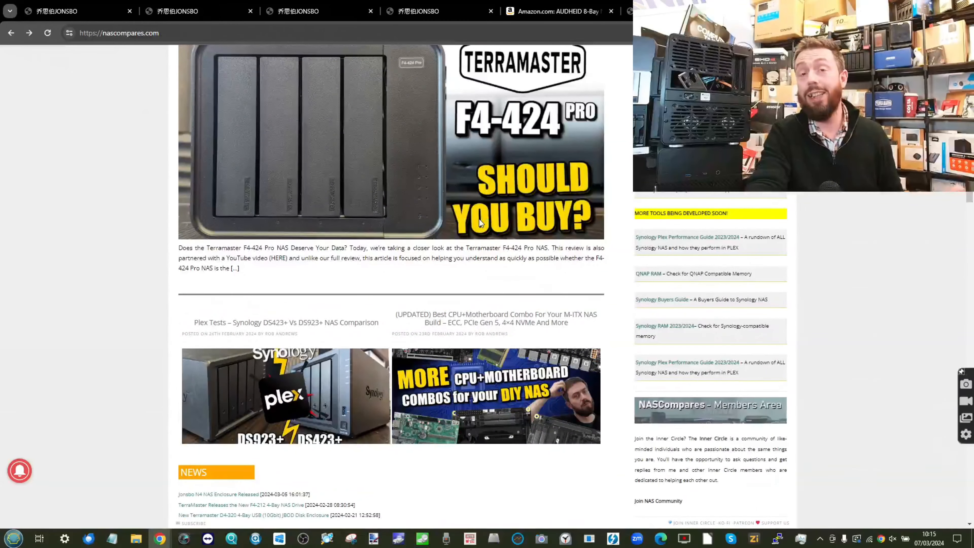